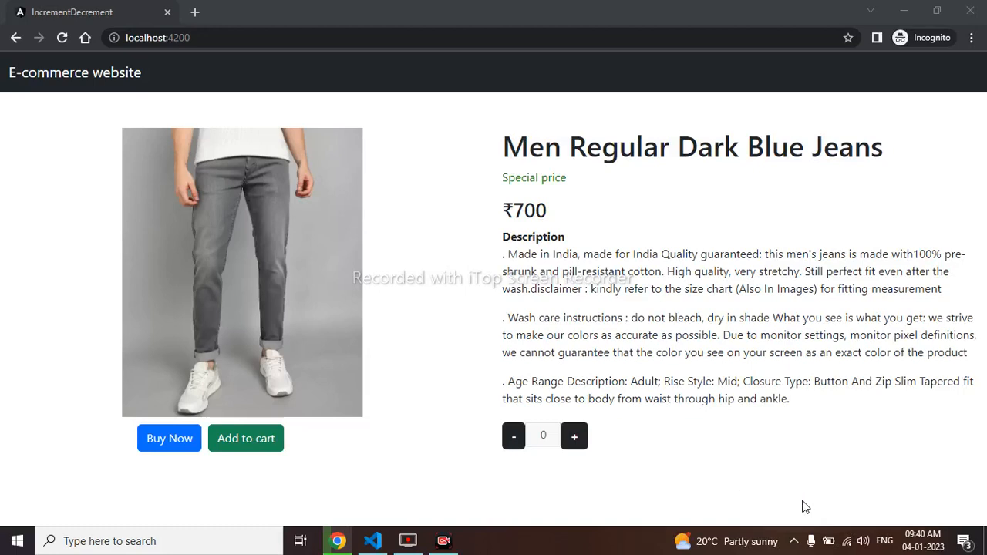
mouse_move(796, 512)
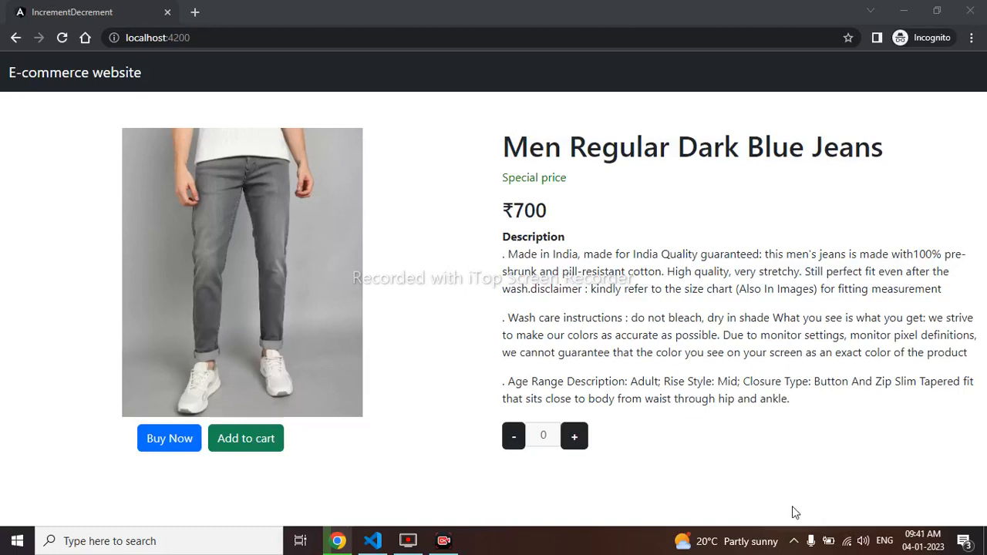
mouse_move(728, 518)
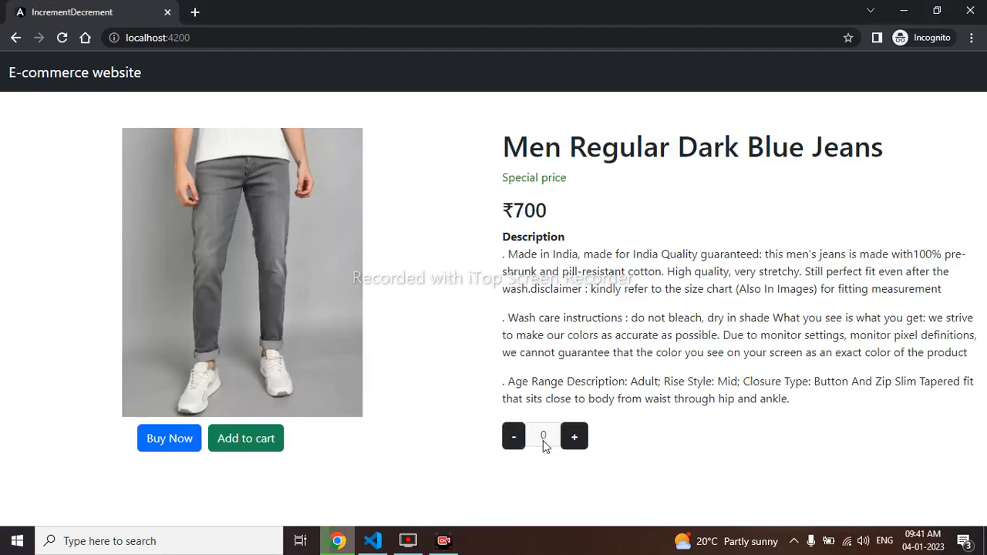
mouse_move(513, 437)
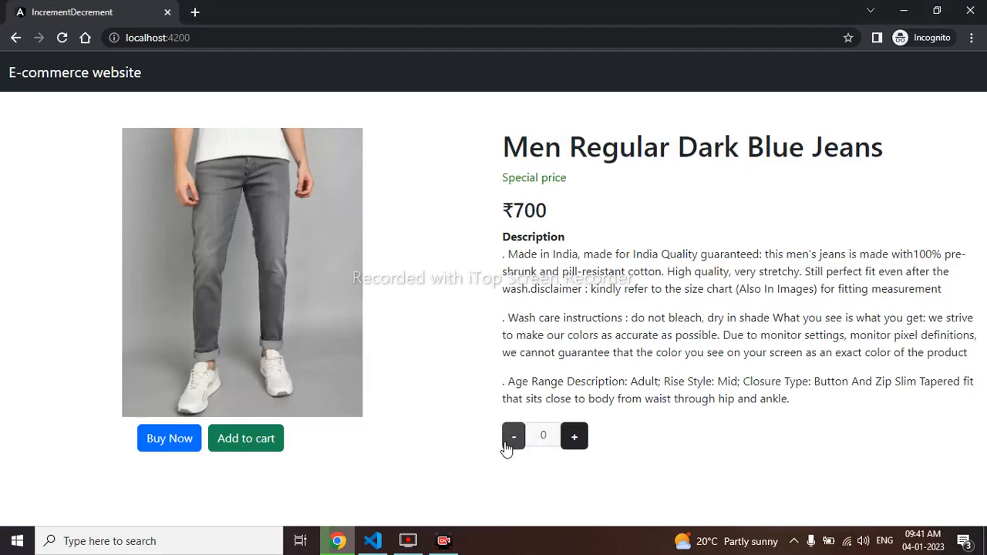
mouse_move(533, 426)
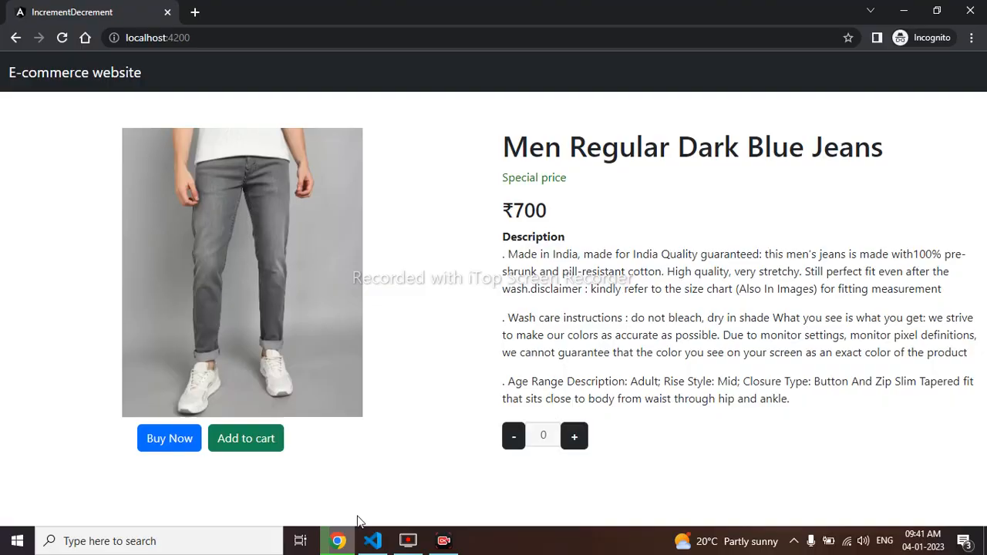
Switch to VS Code and open app.component.html, app.component.css and app.component.ts from the Explorer.
left_click(374, 540)
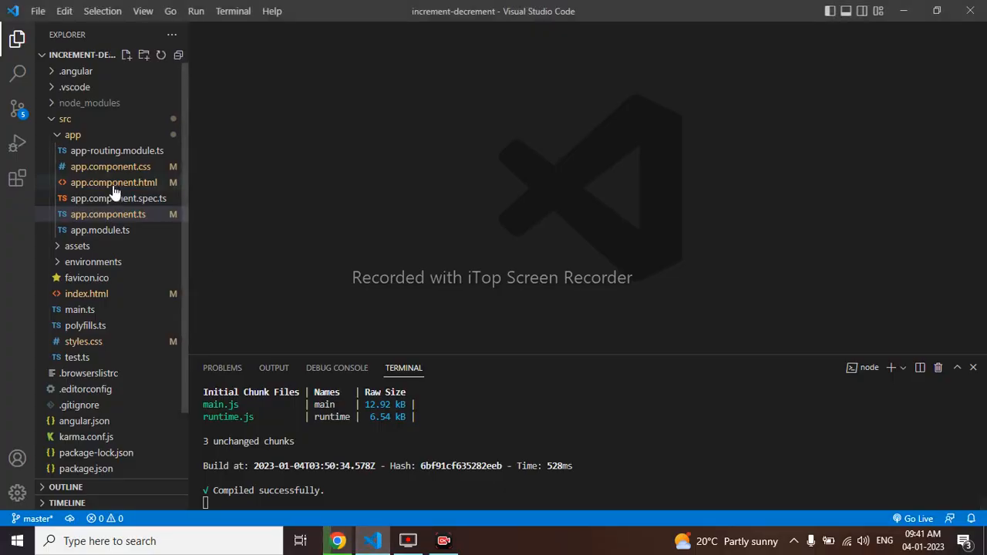
left_click(114, 182)
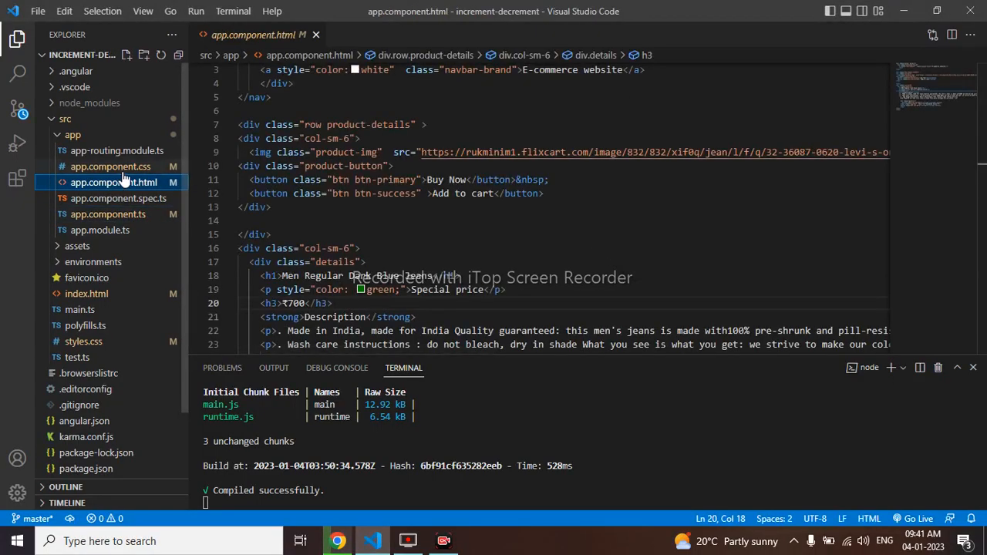
left_click(111, 167)
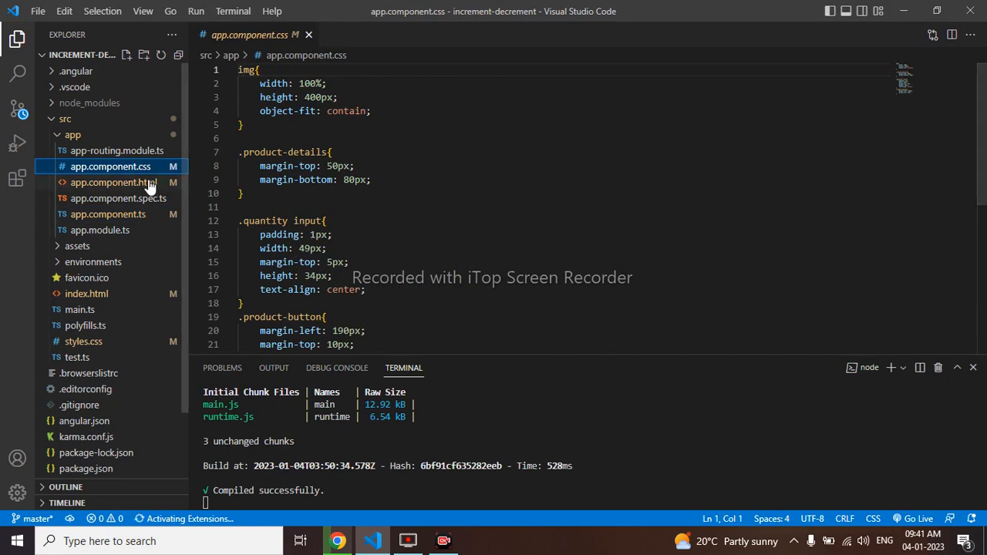
left_click(114, 182)
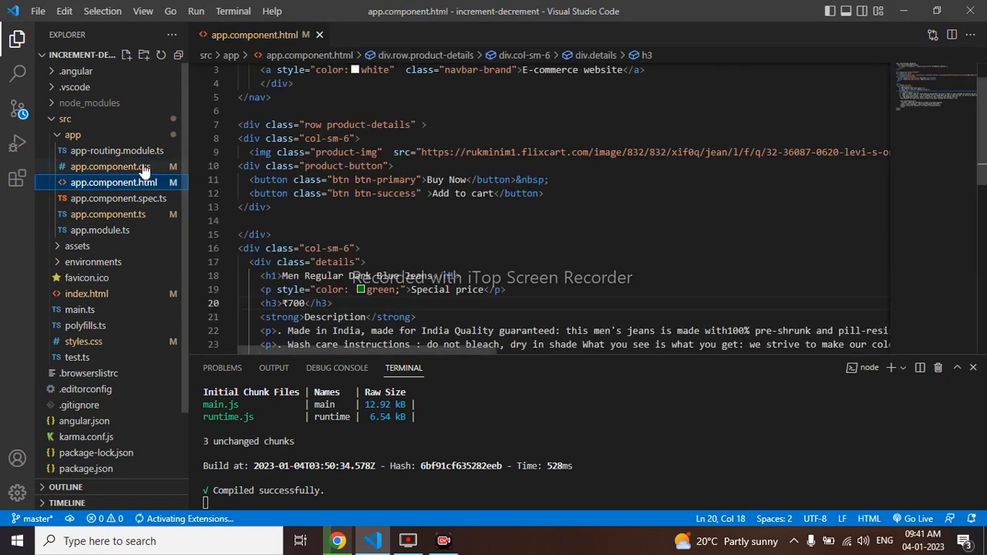
left_click(111, 167)
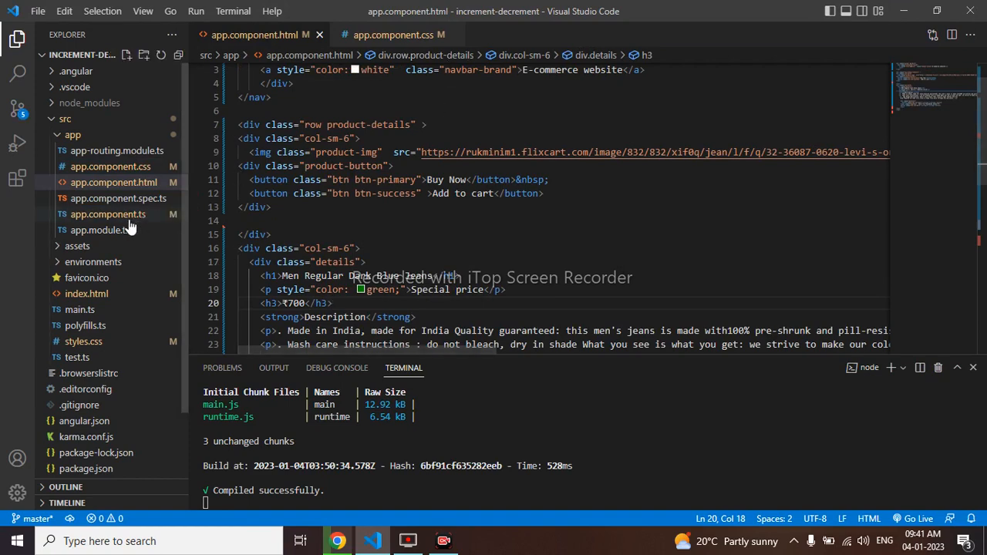
left_click(108, 213)
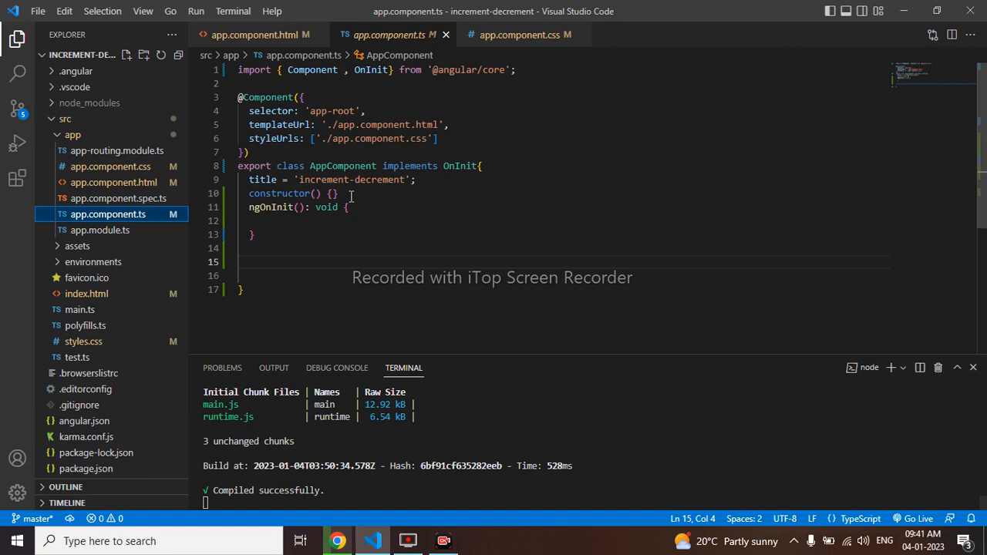
Declare productquantity:number=1 below the title property in AppComponent and save.
key("Enter")
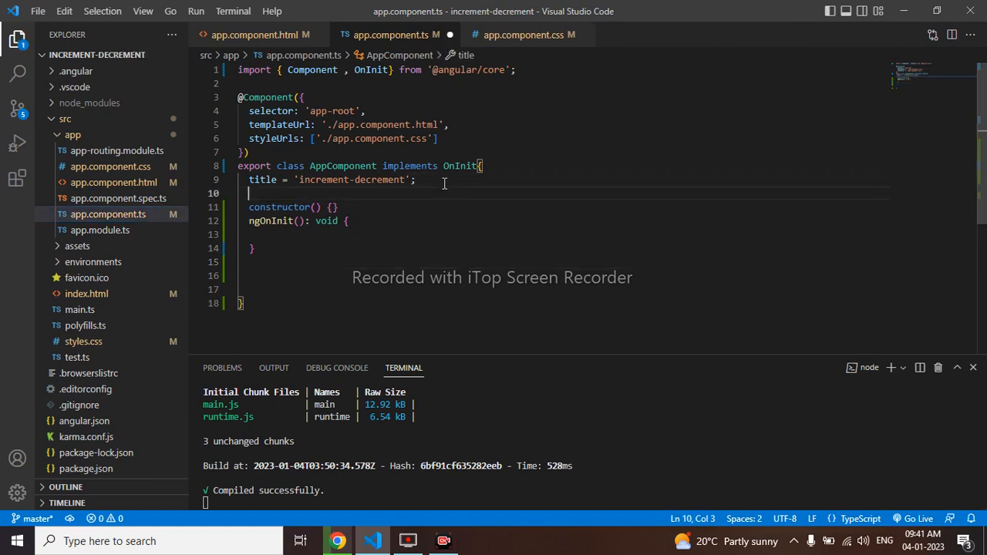
type("produc")
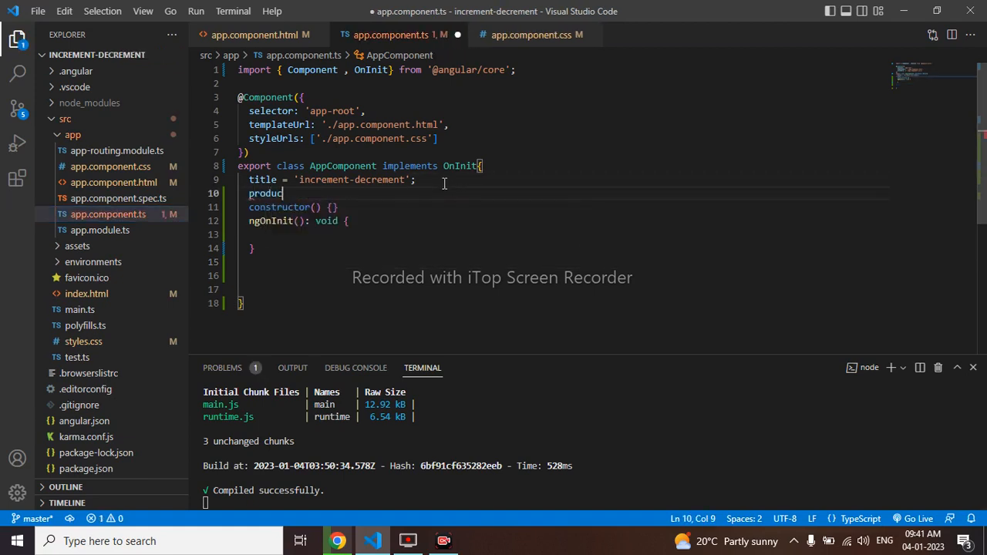
type("tc")
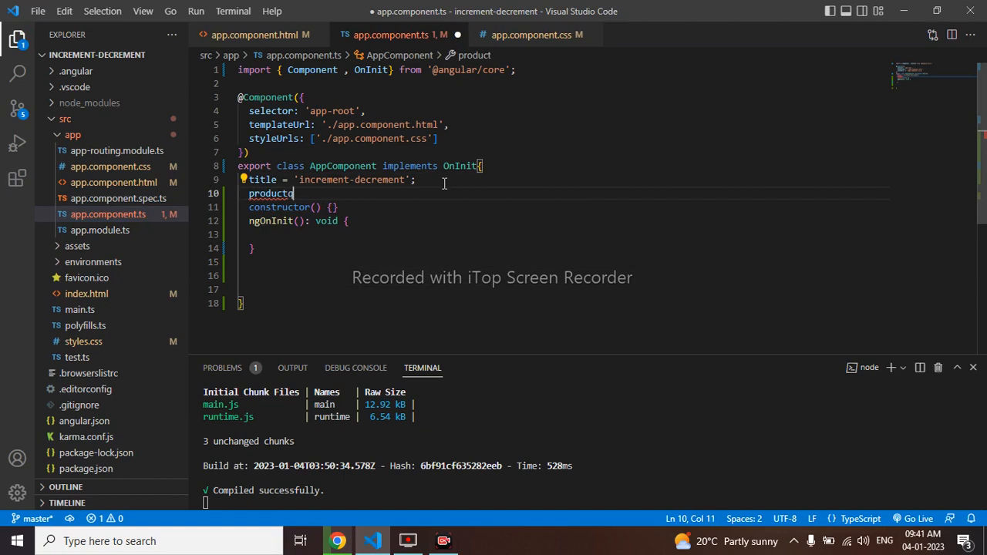
type("quantity")
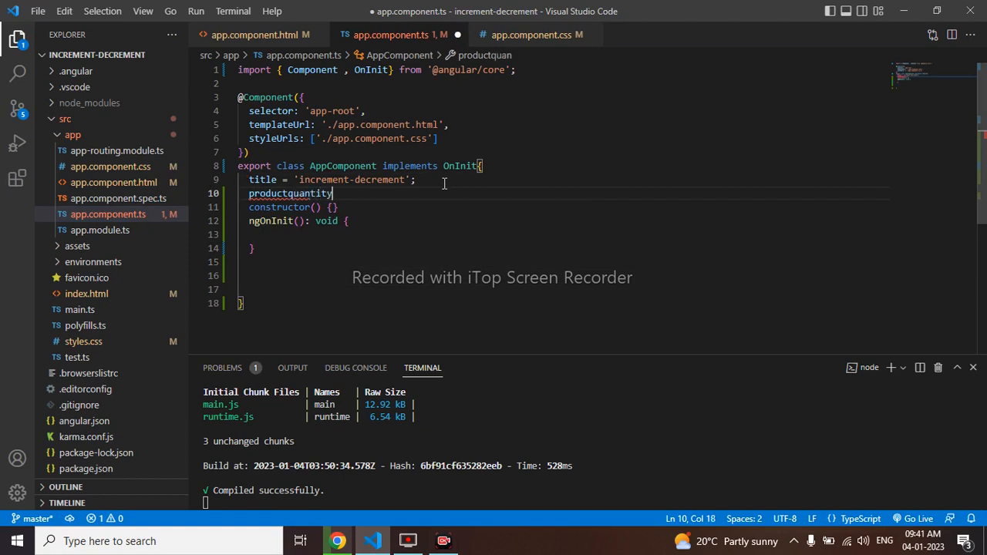
type(":")
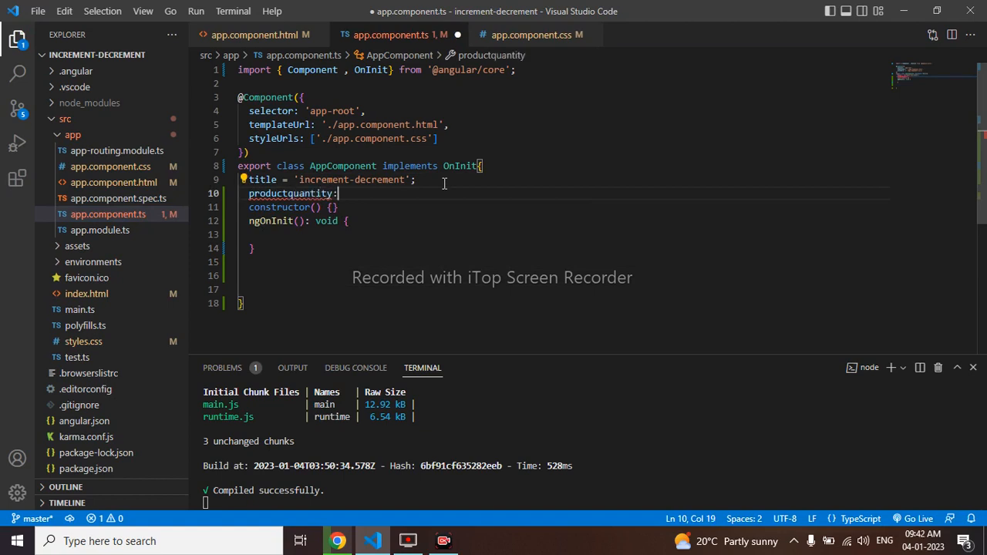
type("numb")
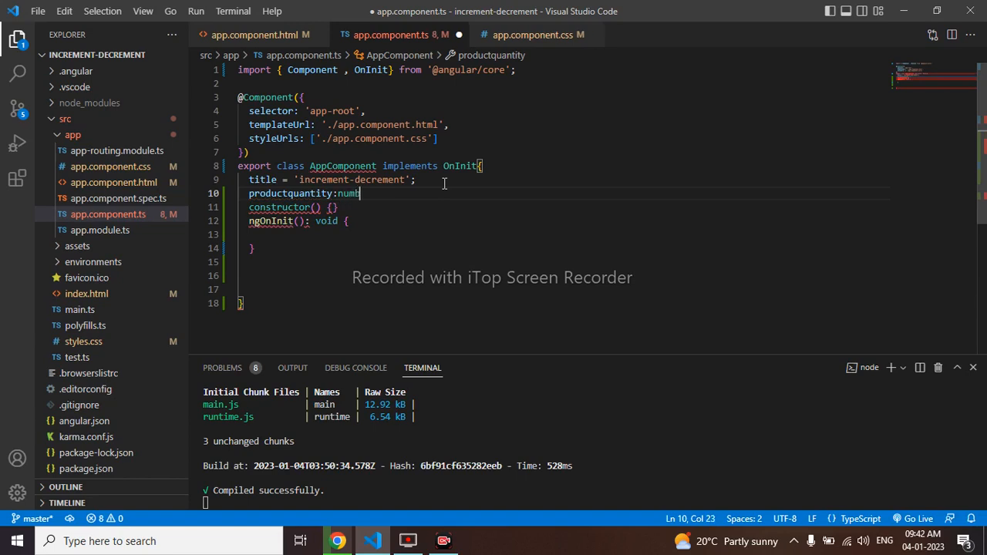
type("er=1;")
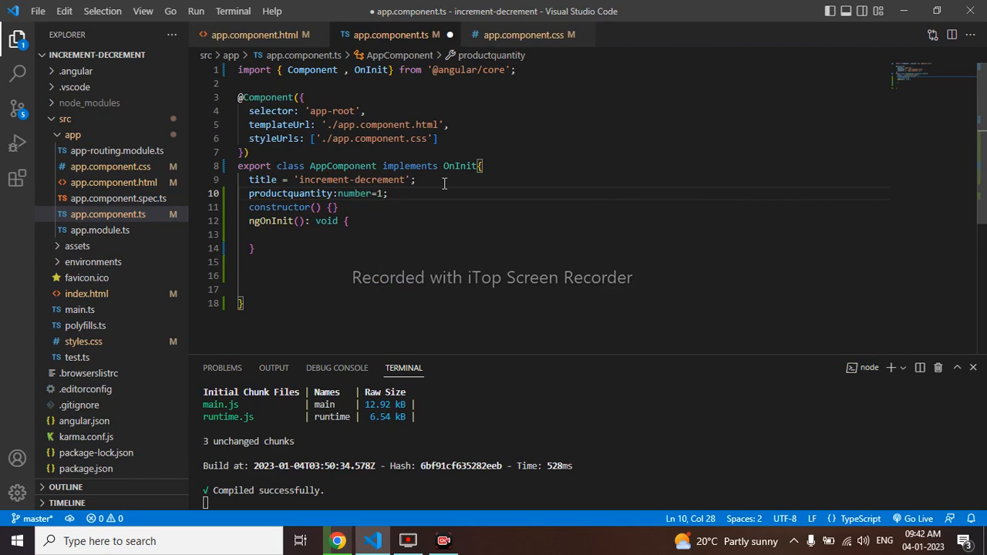
key("ctrl+s")
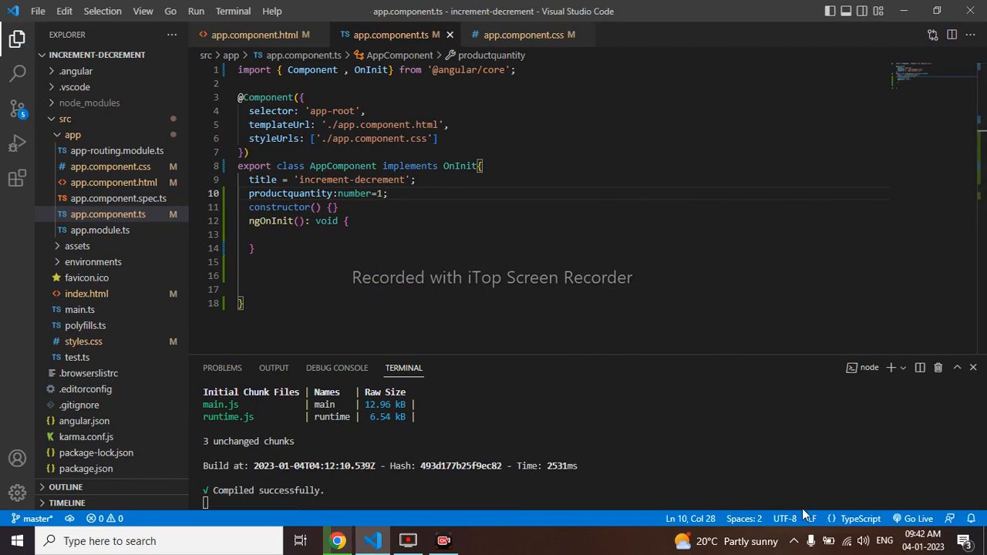
Scroll app.component.html to the quantity div, check the page still shows 0 in Chrome, and return.
left_click(256, 33)
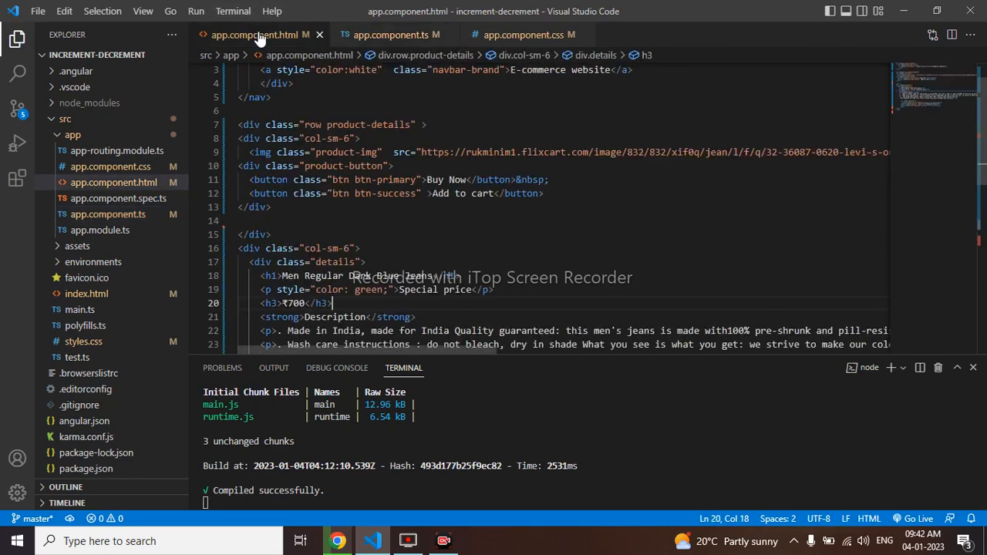
scroll("down", 3)
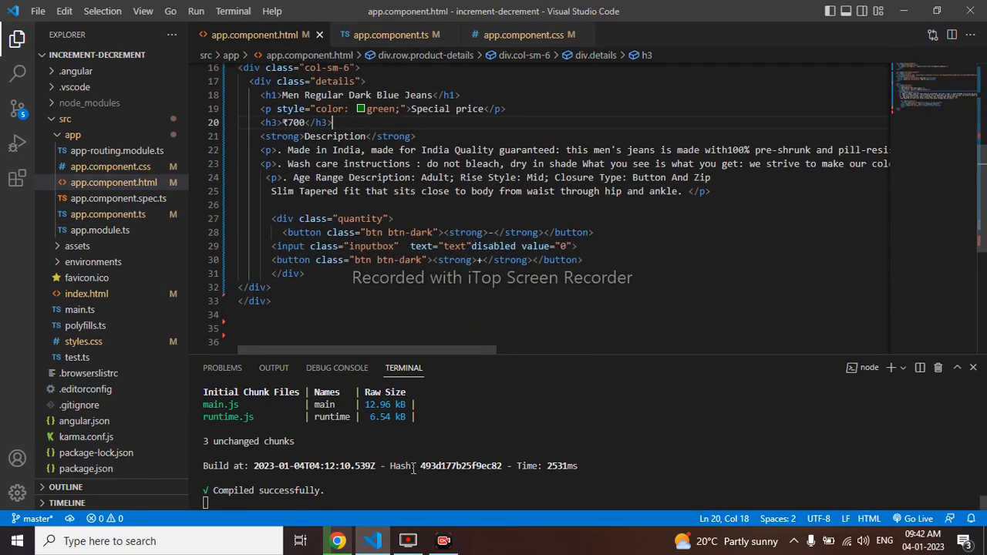
left_click(338, 539)
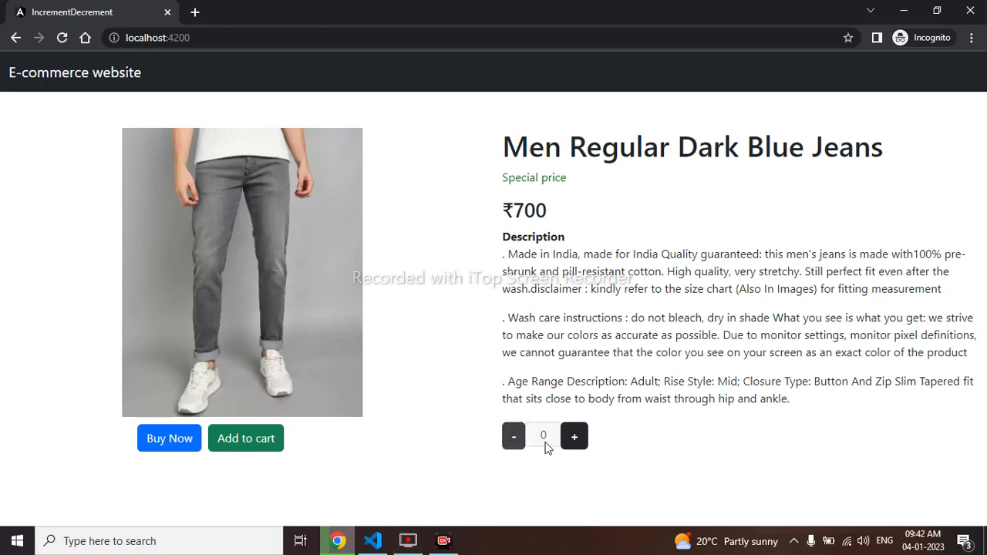
left_click(374, 540)
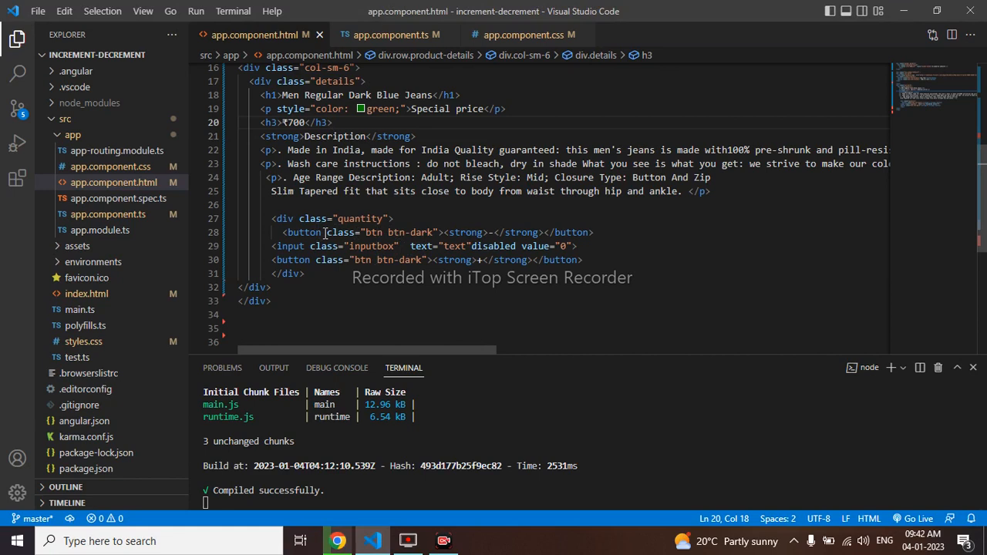
Add (click)="quantity('min')" to the minus button tag in app.component.html.
left_click(302, 231)
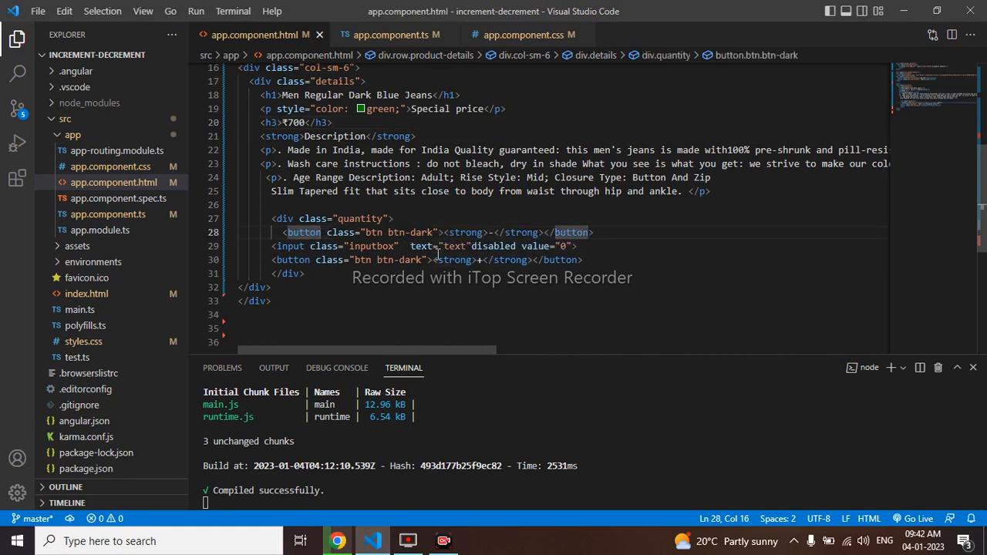
type("(c)")
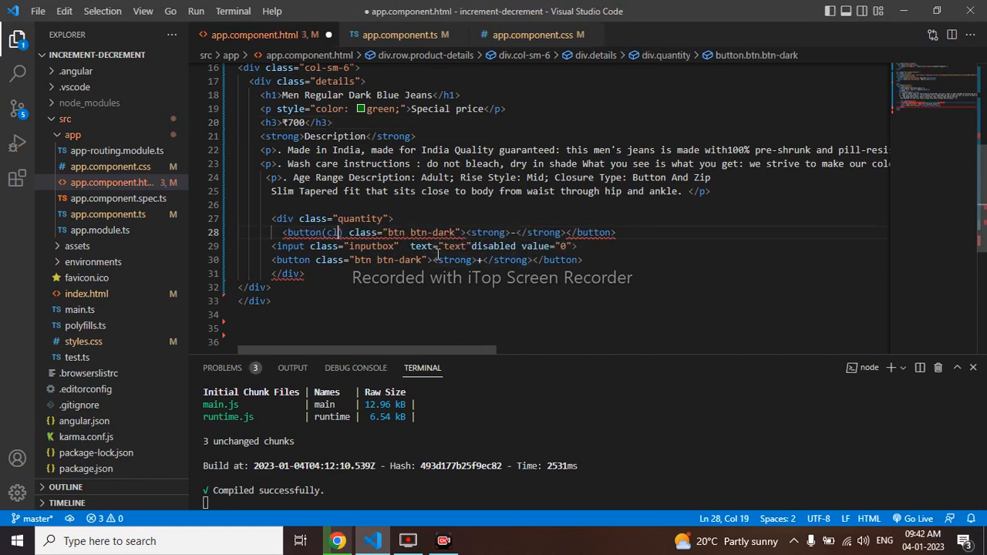
type("lick")
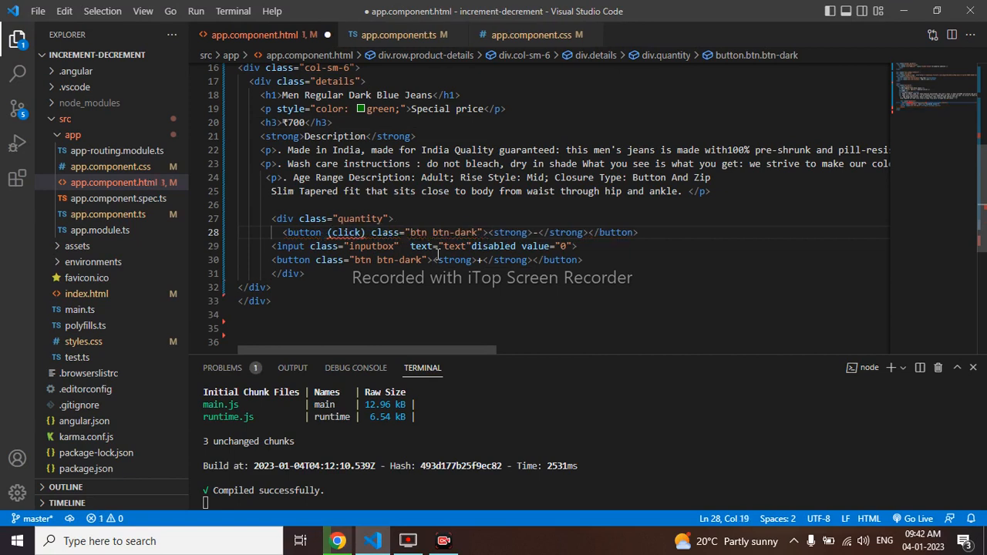
type("\"\"")
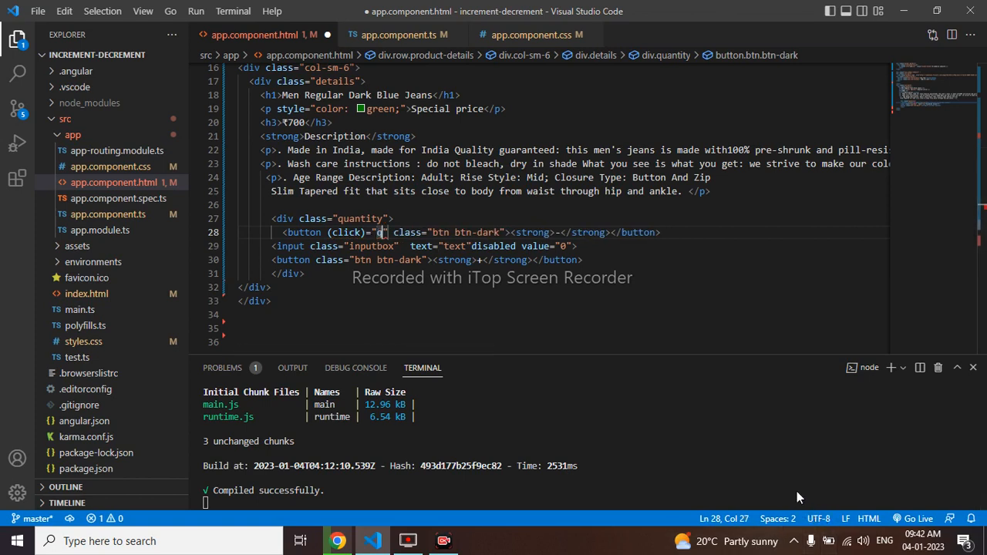
type("quan")
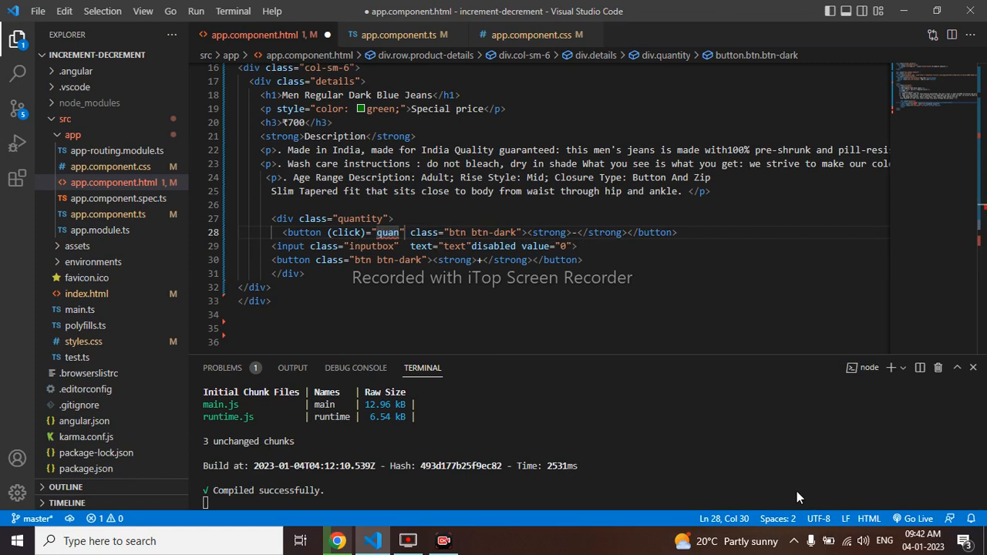
type("tity(")
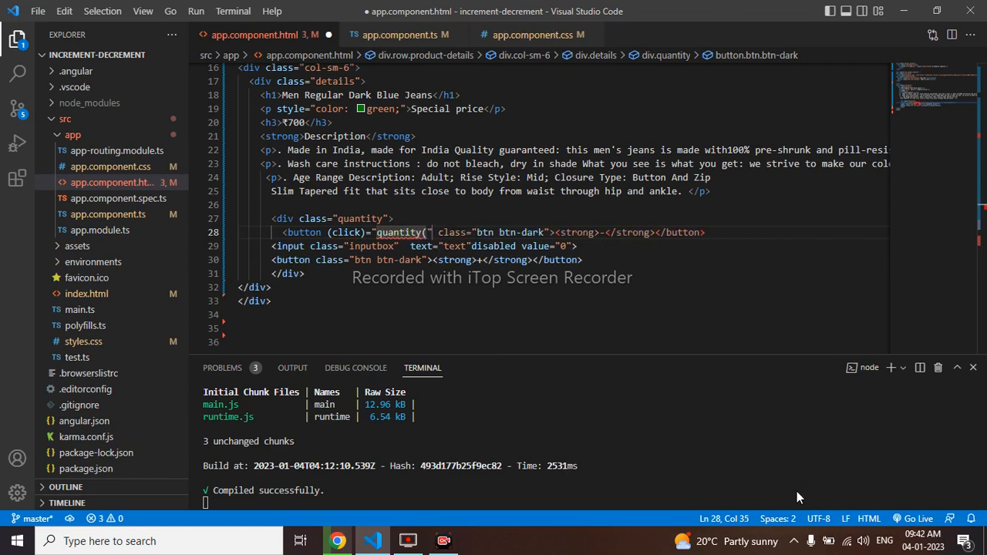
type("min')")
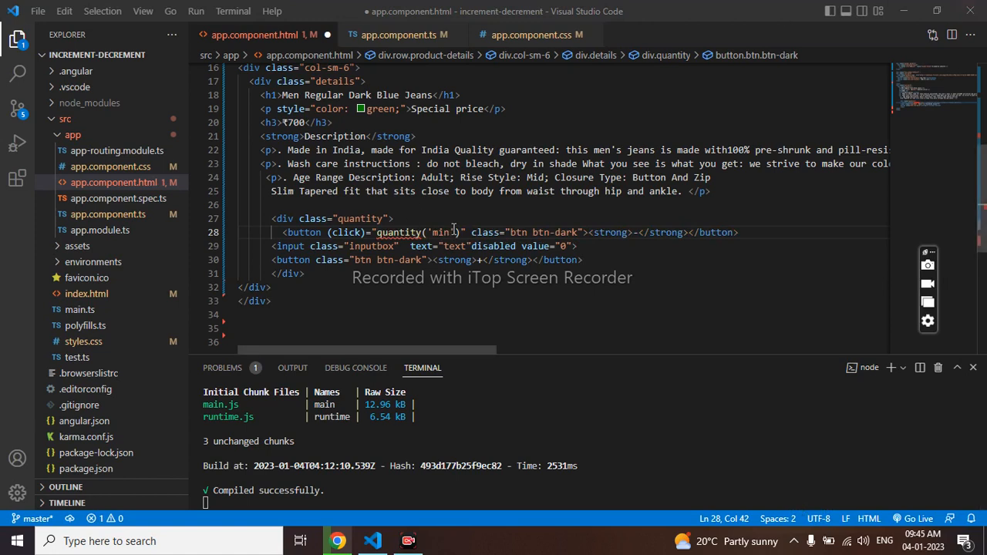
Copy the same (click)="quantity('min')" binding onto the plus button tag.
left_click_drag(466, 231, 349, 232)
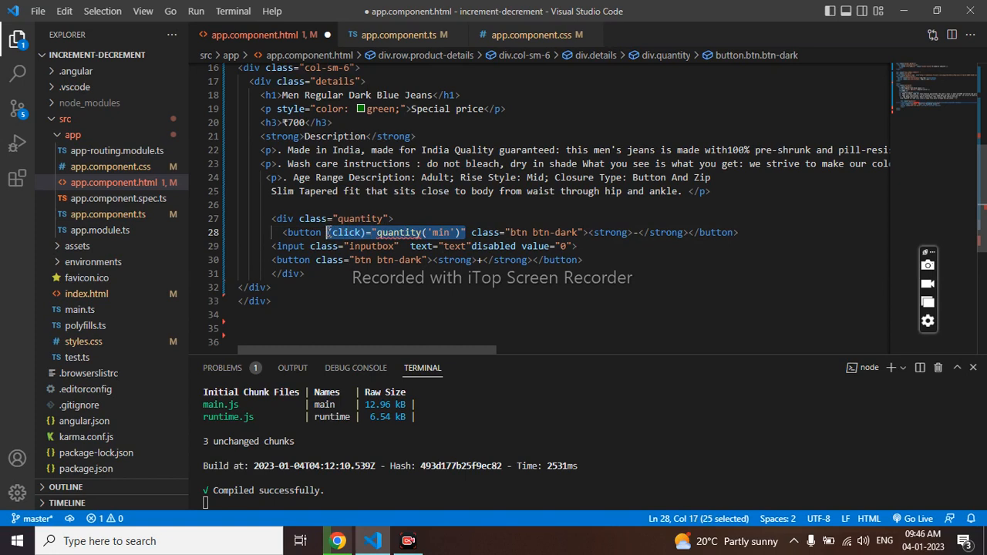
left_click(314, 259)
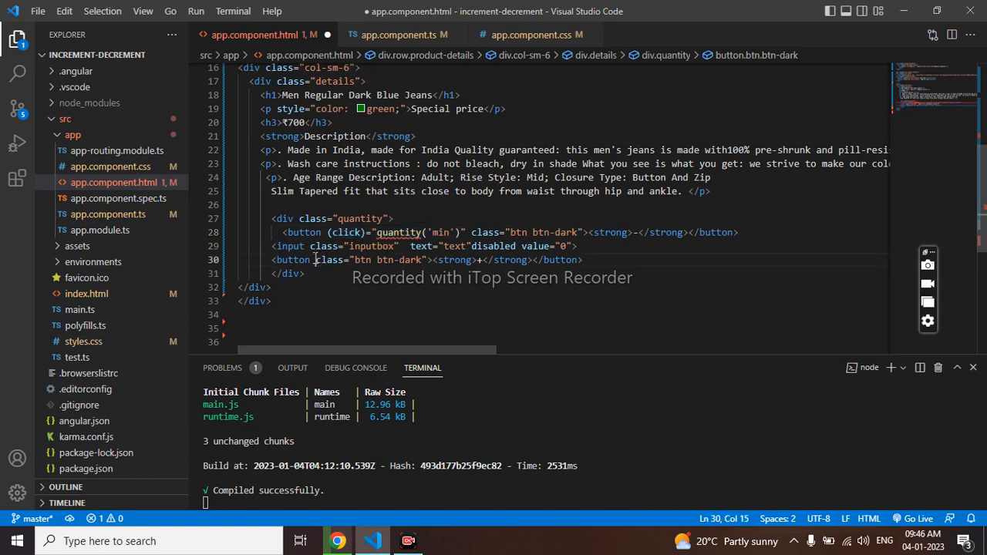
type("(click)=\"quantity('min')\"")
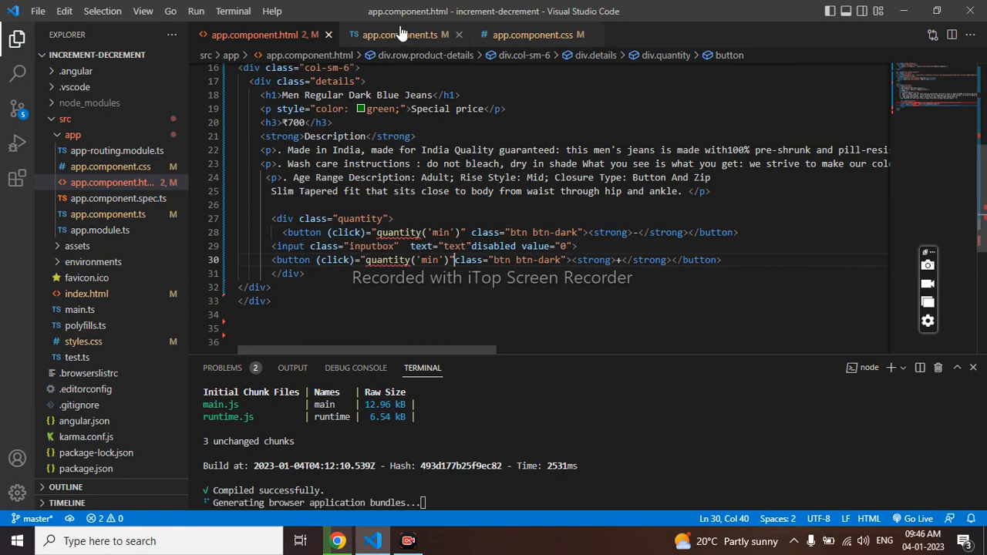
Add an empty quantity(value:string){ } method below ngOnInit in app.component.ts.
left_click(401, 34)
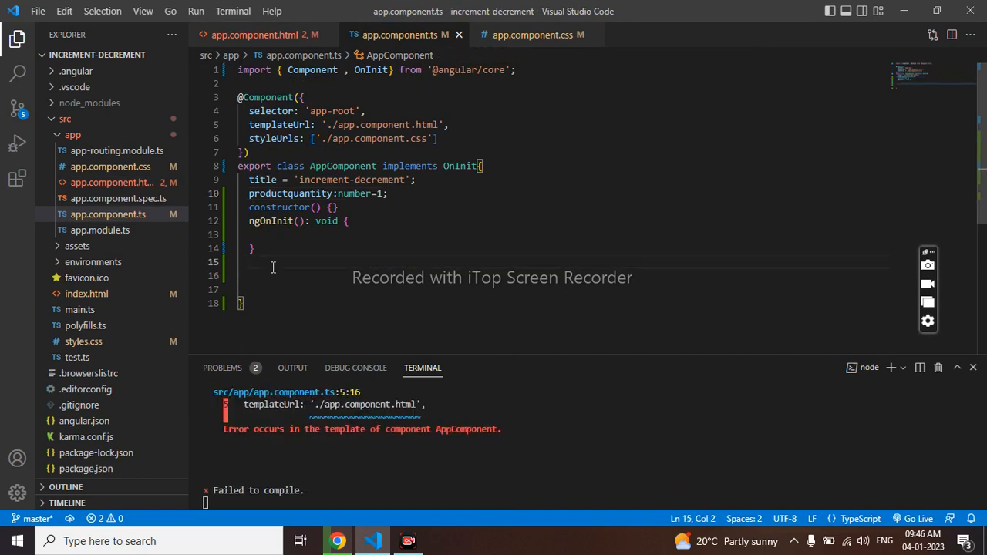
type("quant")
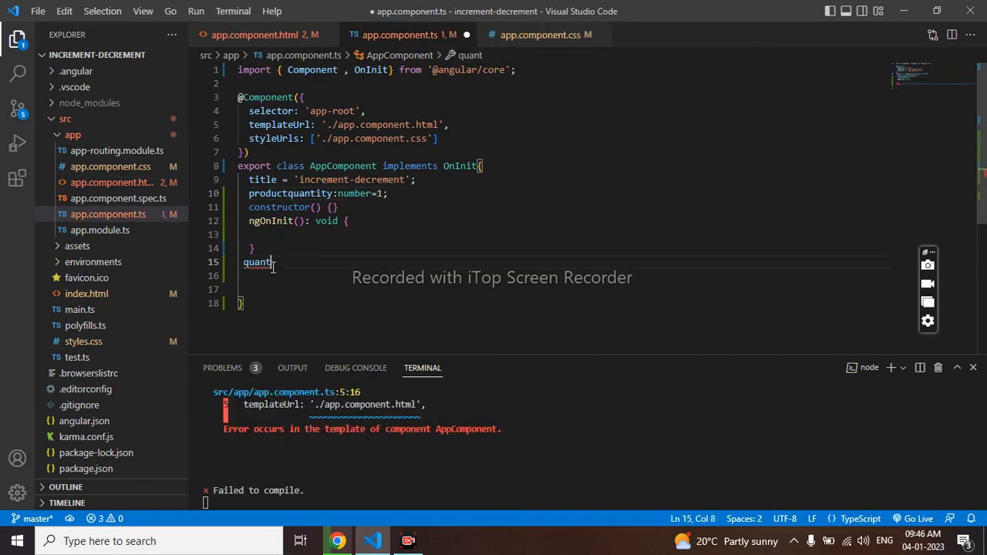
type("ity*")
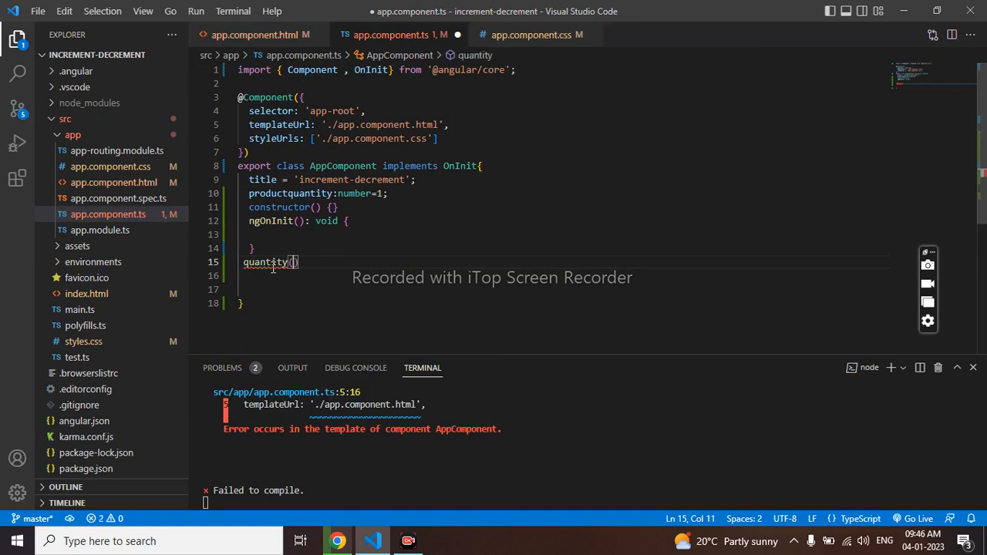
type("{}")
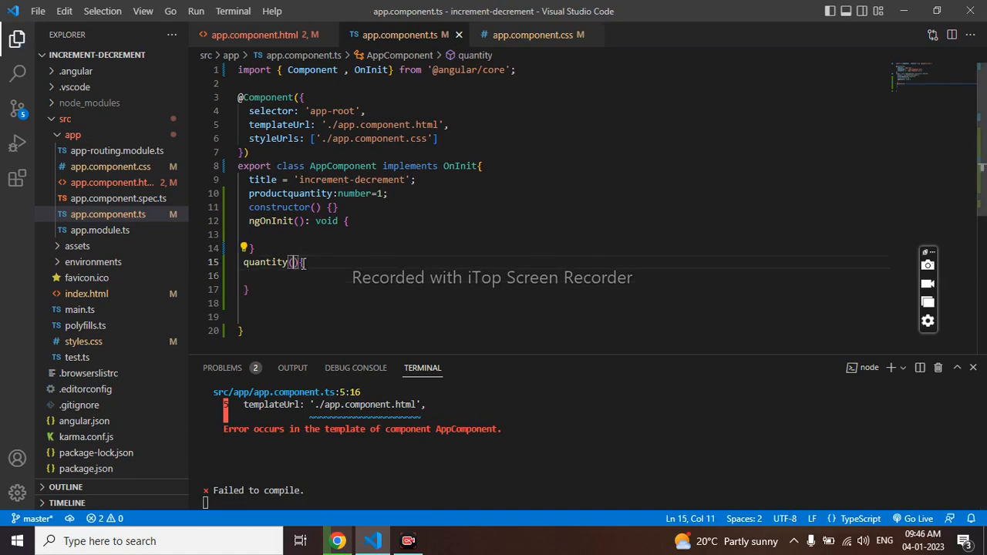
type("value")
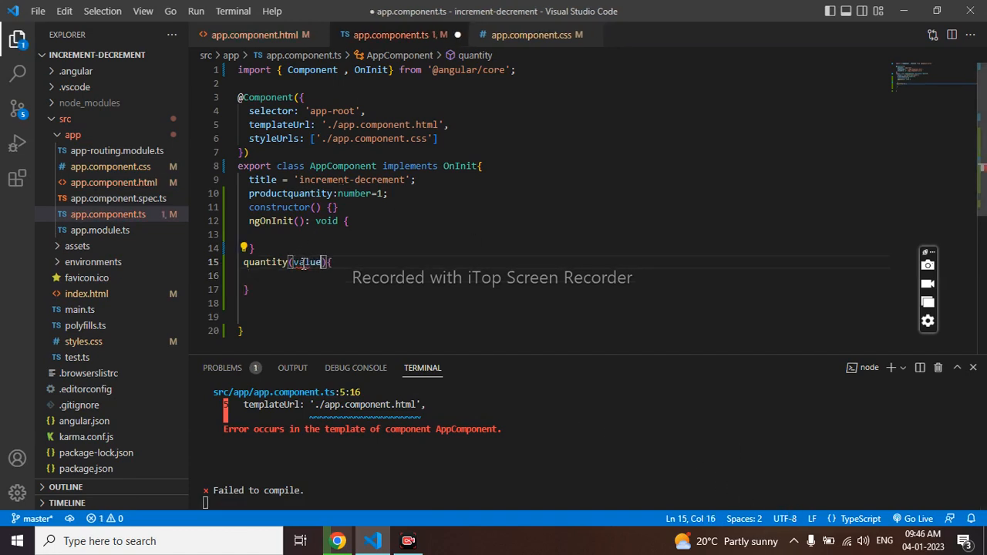
type(":string")
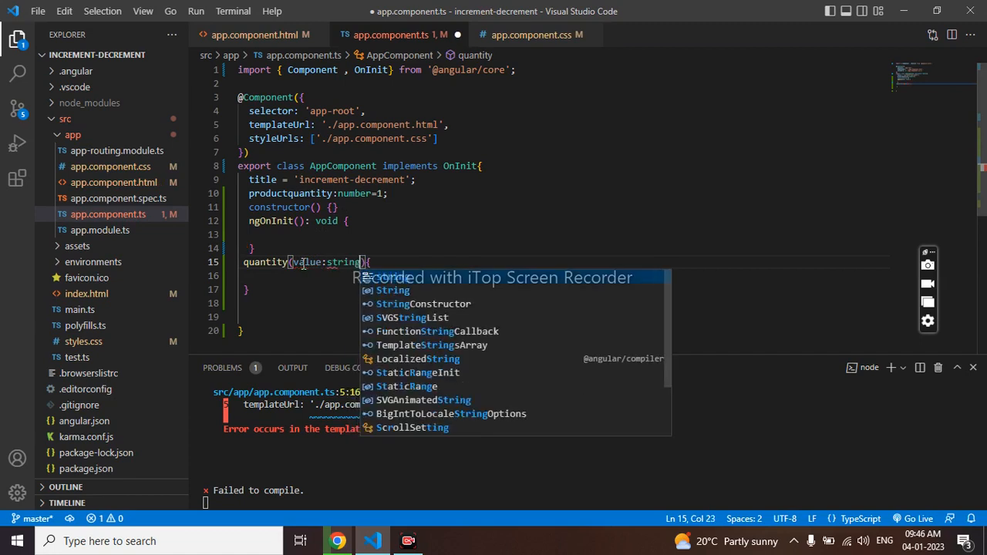
key("ctrl+s")
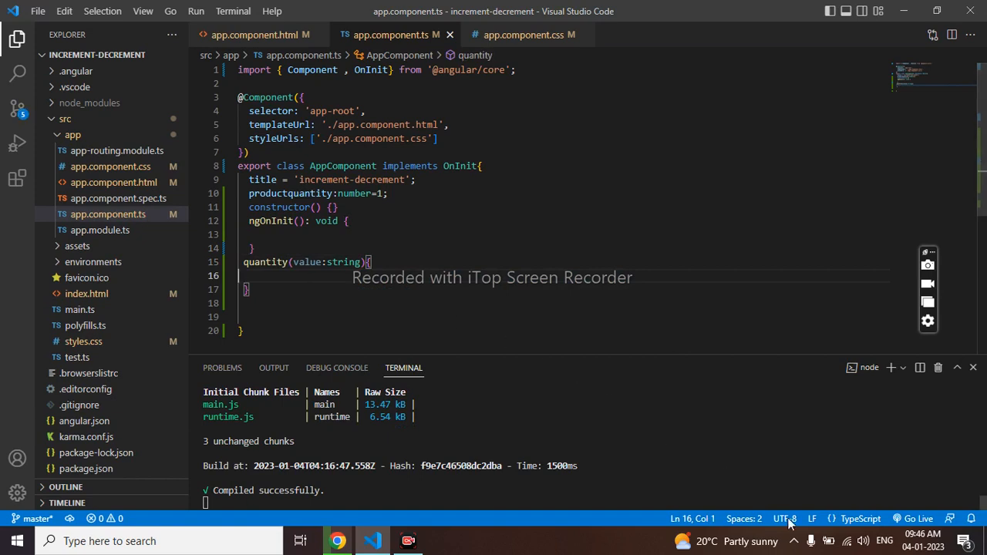
mouse_move(301, 197)
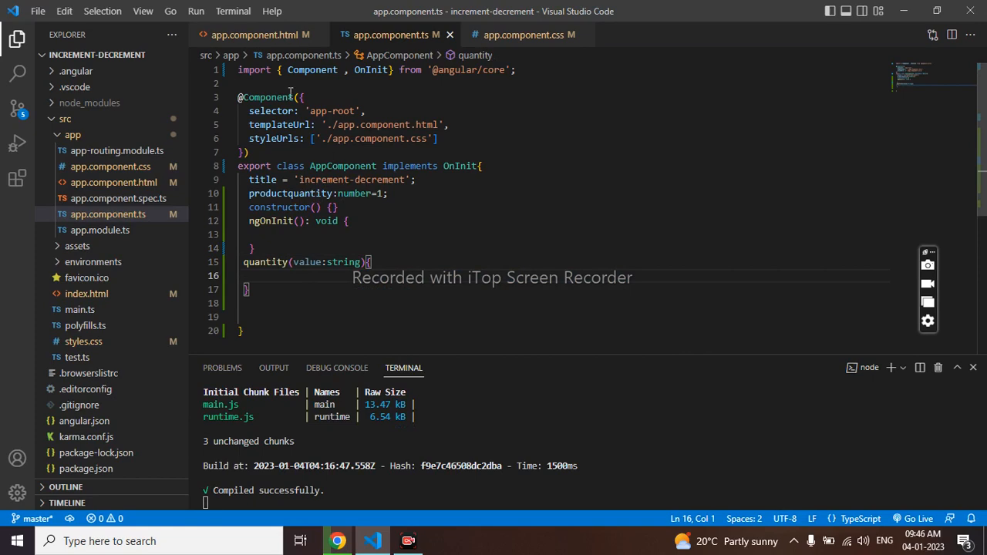
Set value="{{productquantity}}" on the quantity input and confirm Chrome shows 1 in the box.
left_click(255, 34)
type("<input class=\"inputbox\"  text=\"text\"disabled value=\"\">")
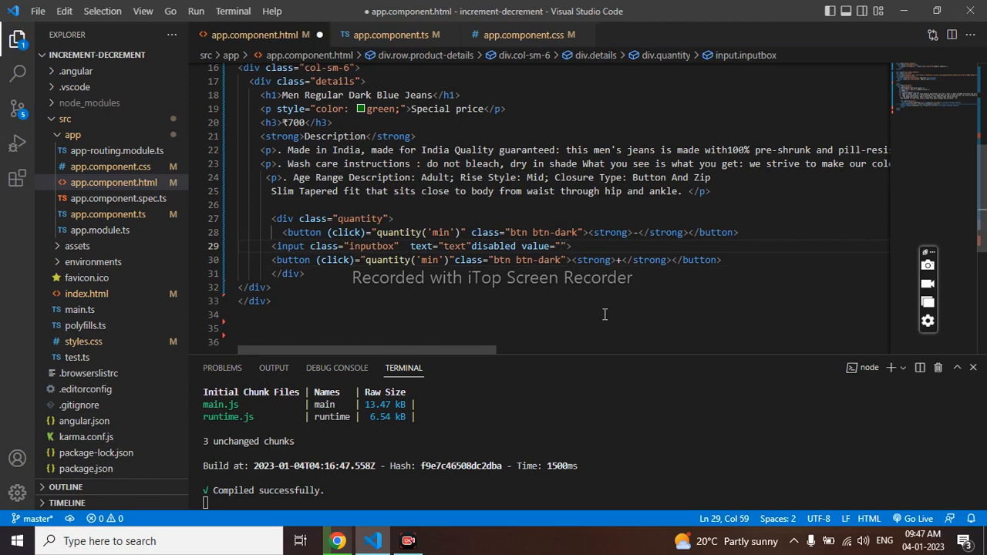
type("{{}}")
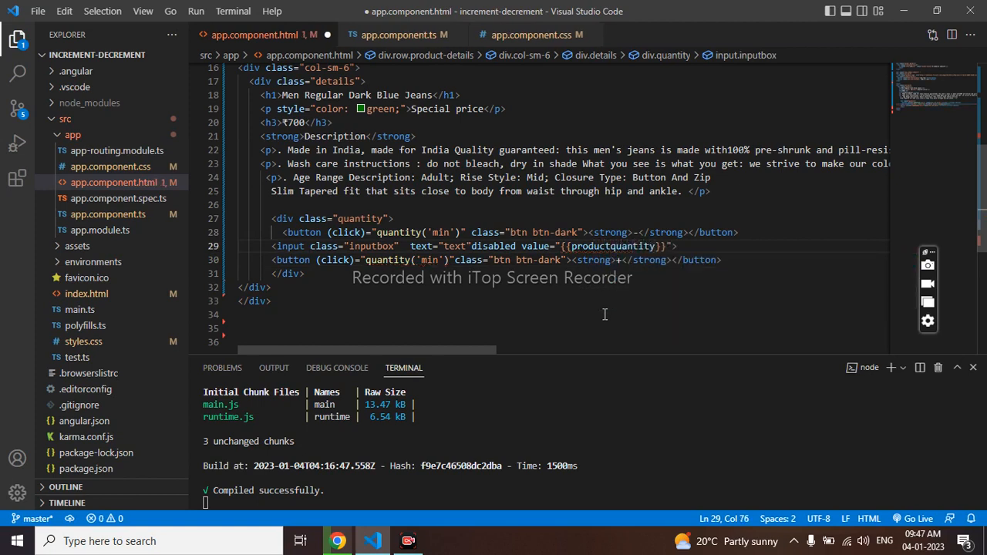
left_click(338, 540)
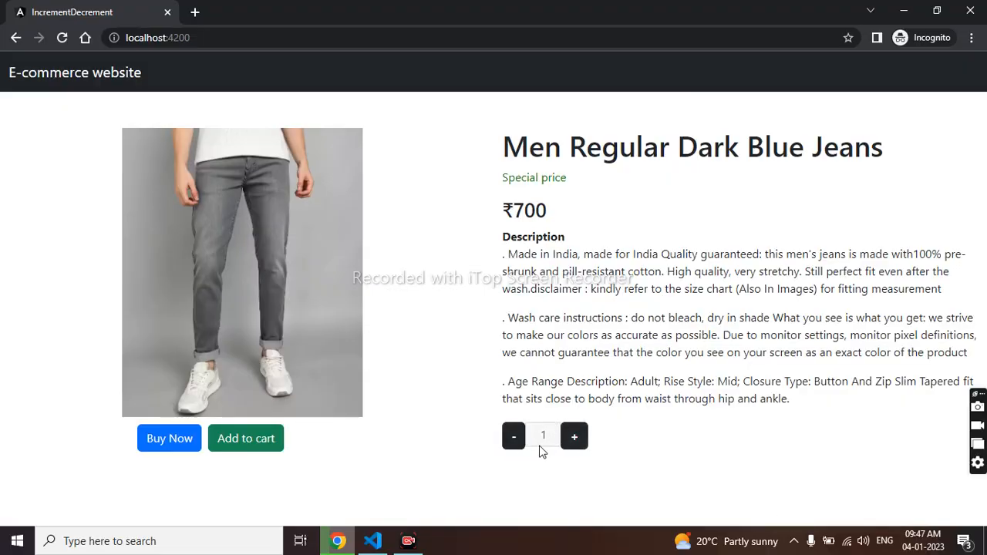
mouse_move(515, 487)
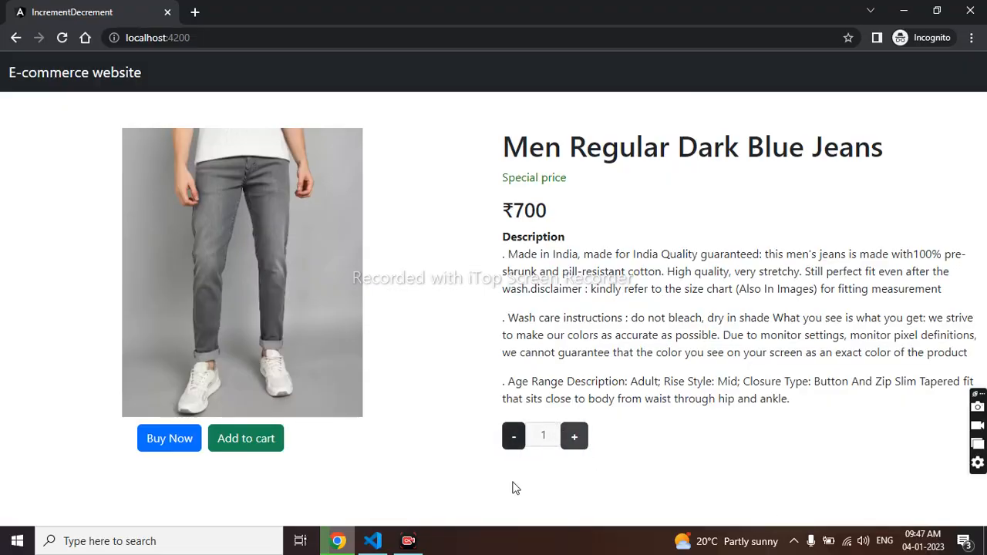
left_click(374, 540)
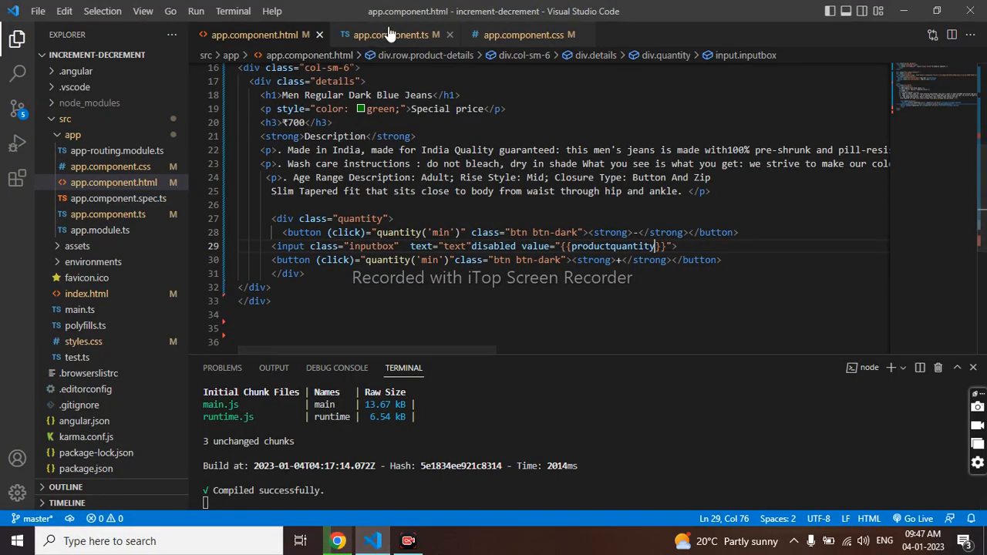
Start an if(this.productquantity ... value ...) condition inside quantity() using IntelliSense.
left_click(394, 34)
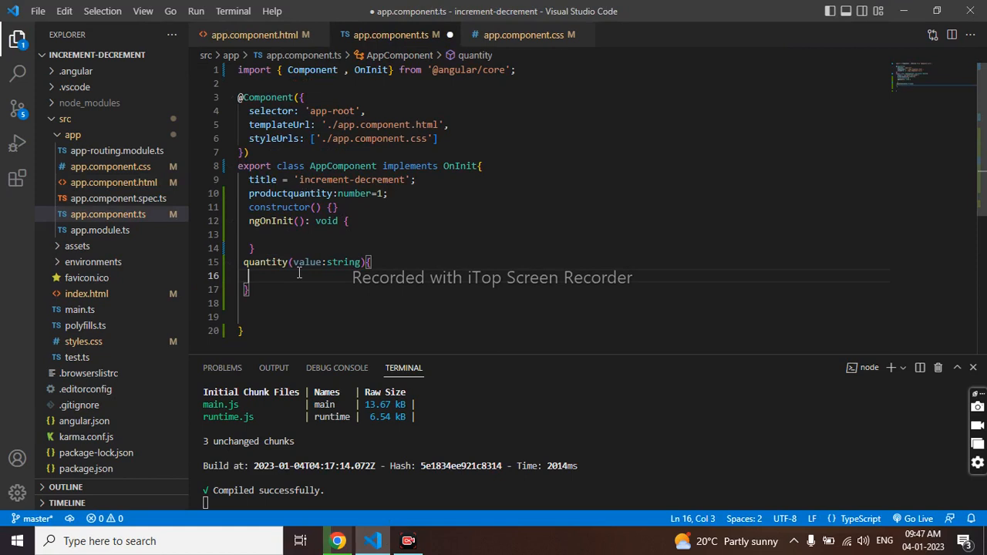
type("if(")
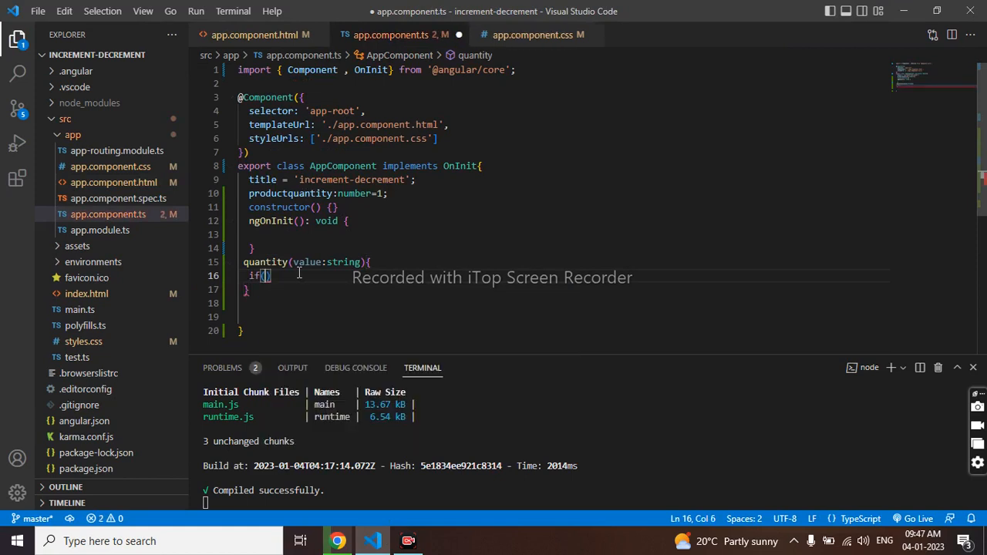
type("this")
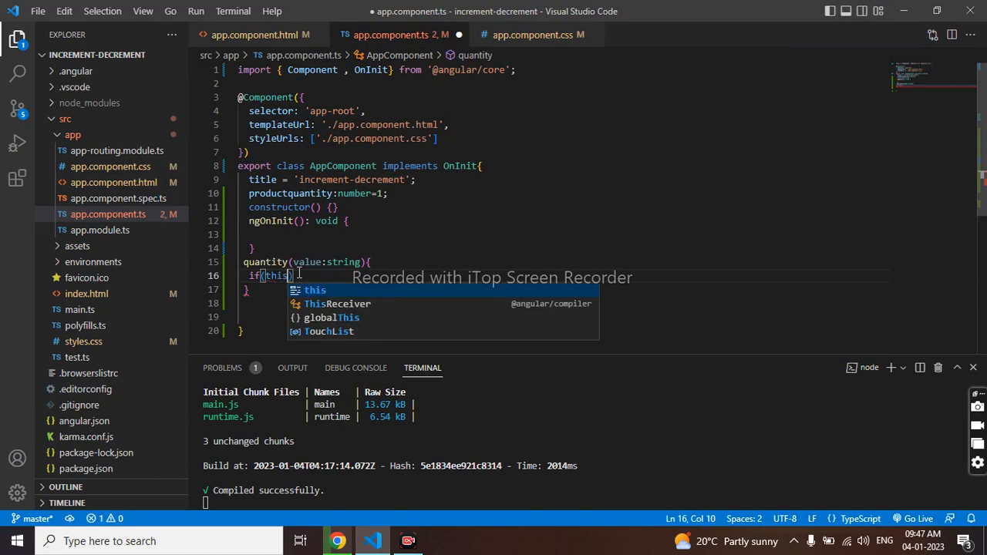
type(".productquantity < 0 &&")
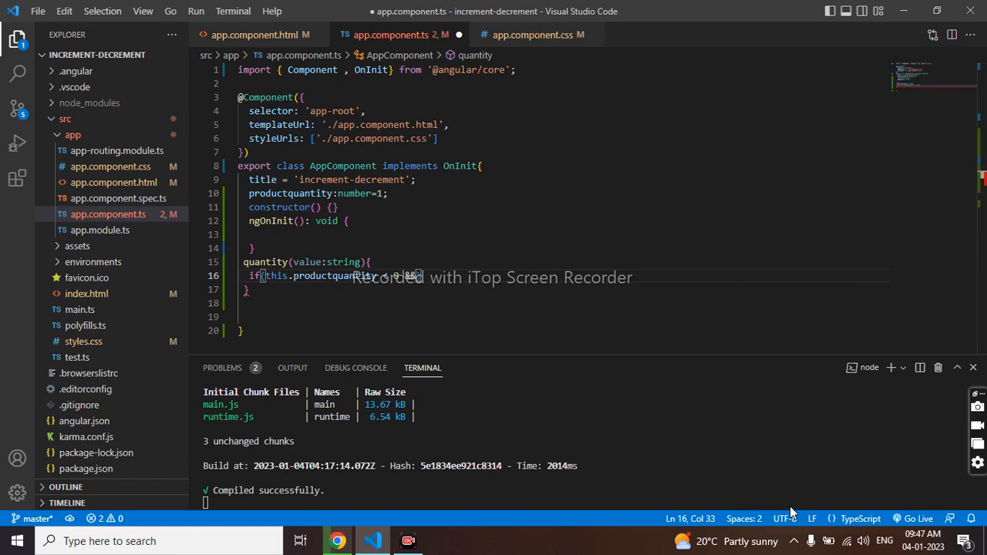
type("value ==\"")
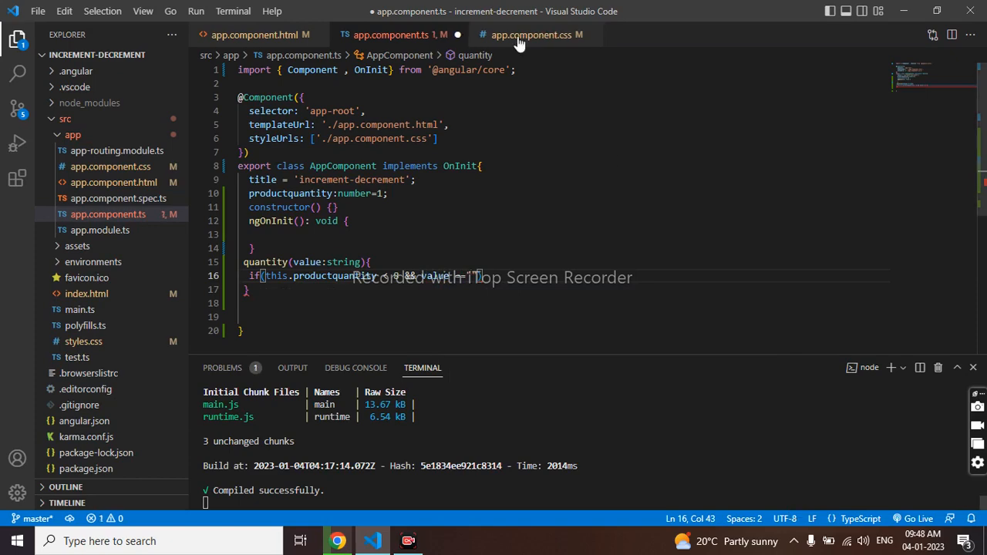
Change the plus button's argument from 'min' to 'max' in app.component.html and return to app.component.ts.
left_click(254, 34)
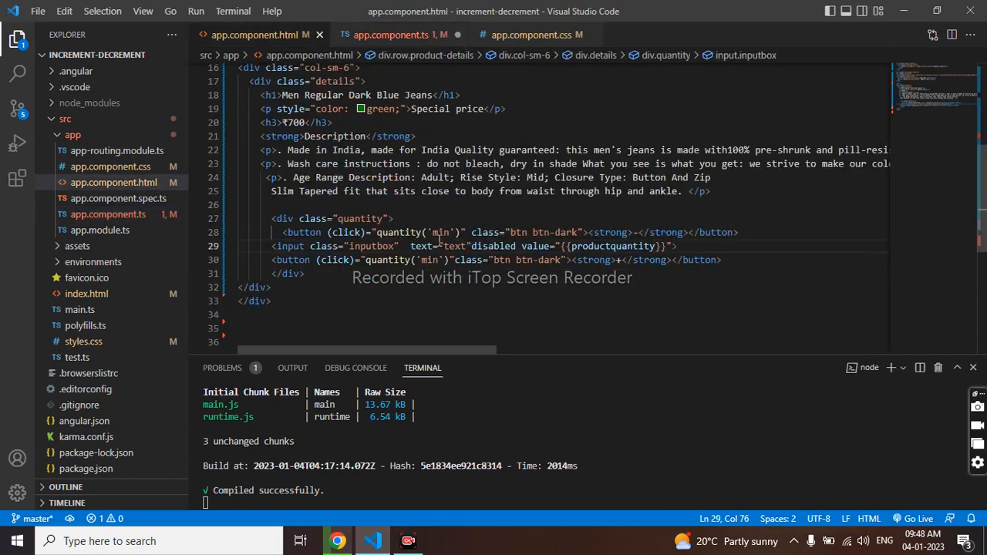
left_click(441, 259)
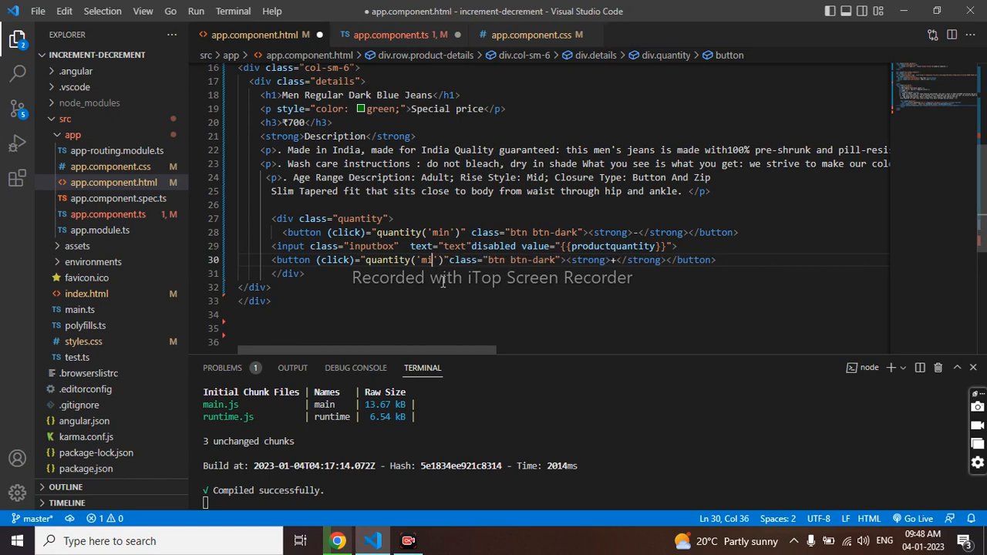
type("ax")
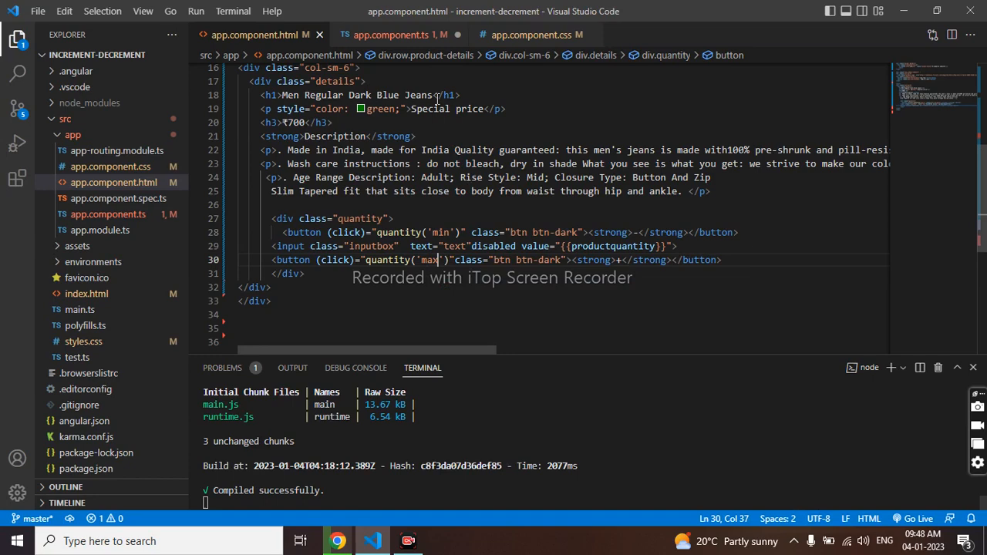
left_click(395, 33)
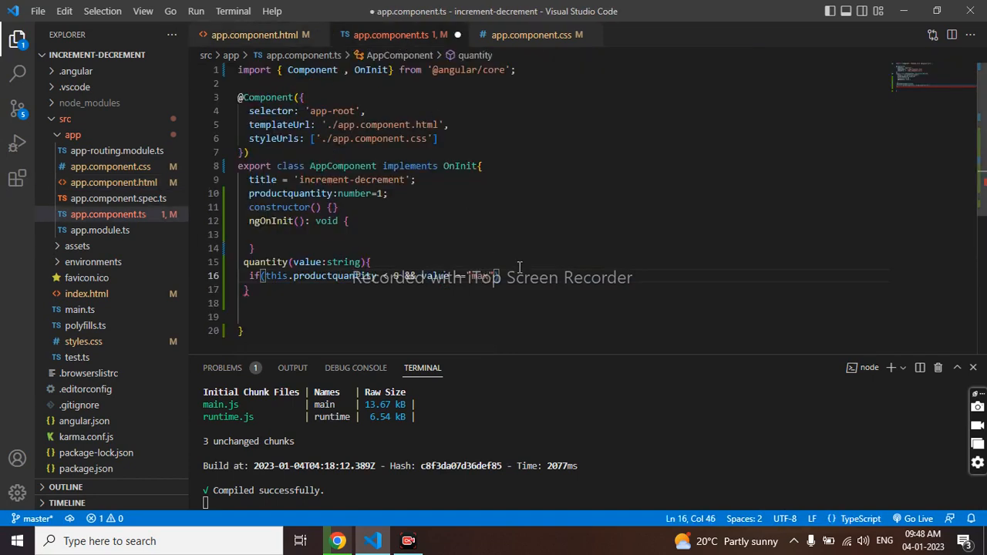
Write this.productquantity +=1; inside the if block of quantity().
key("Enter")
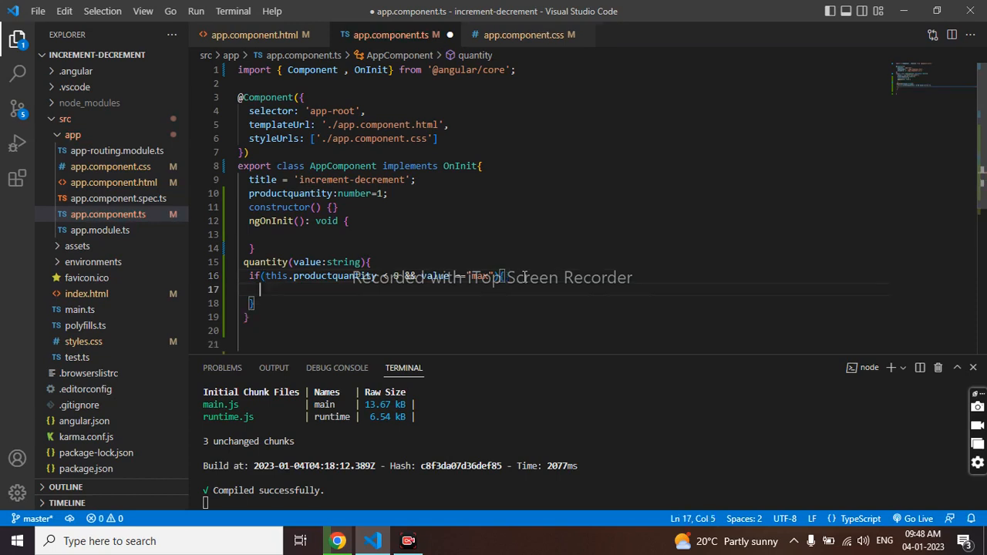
mouse_move(704, 312)
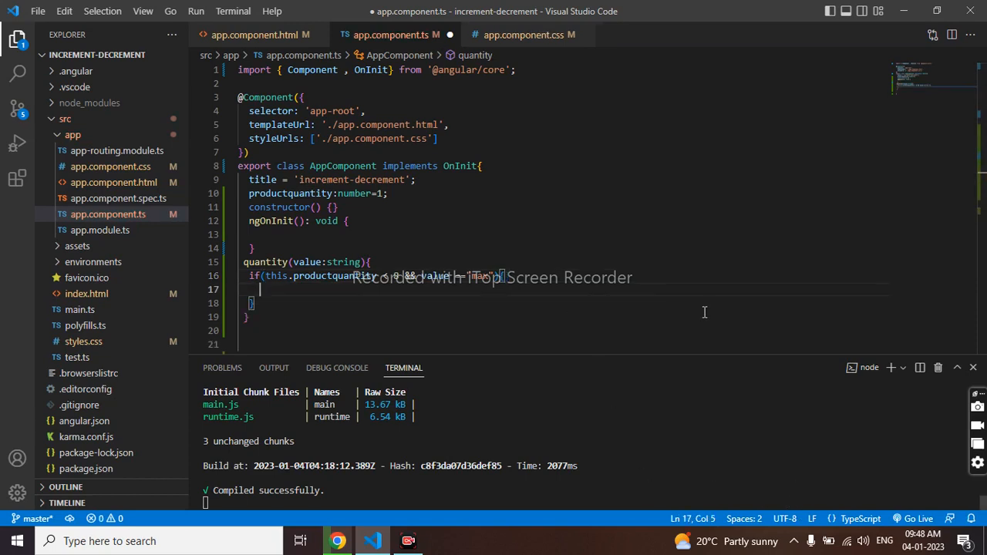
type("th")
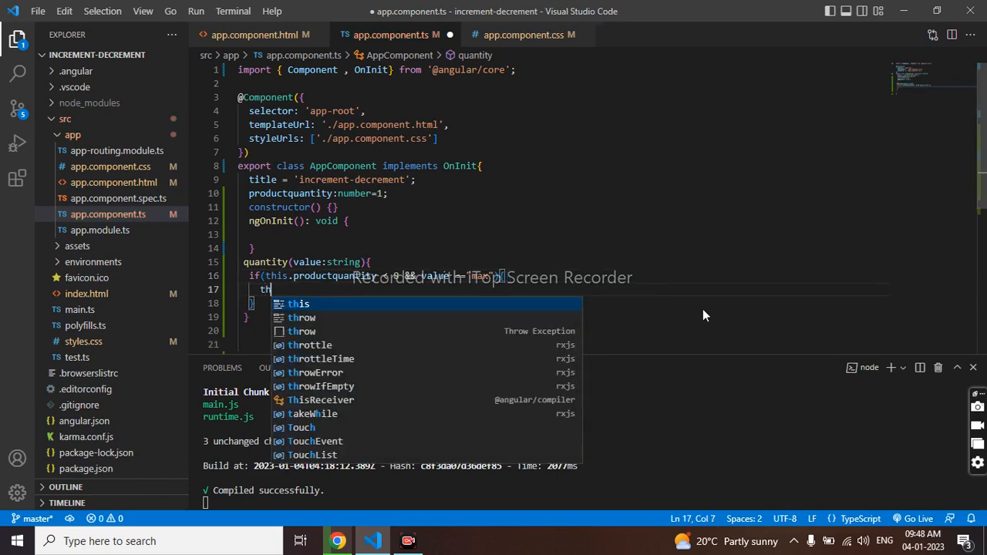
type("i")
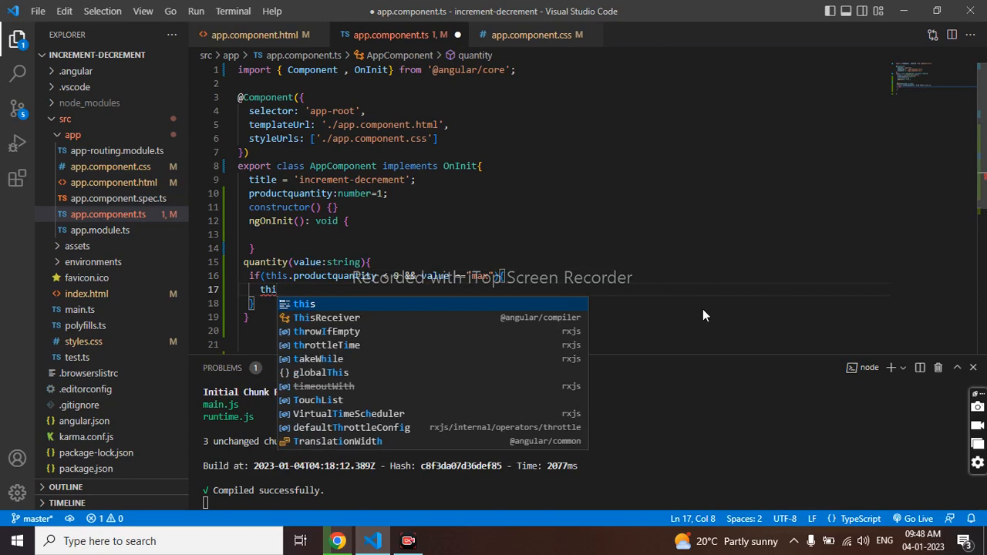
type("s.productquantity")
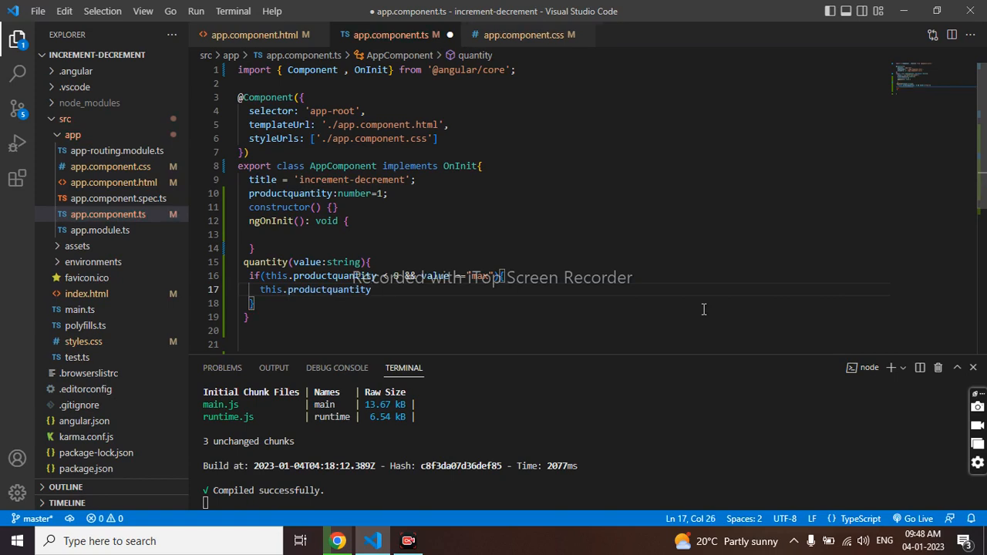
type("+")
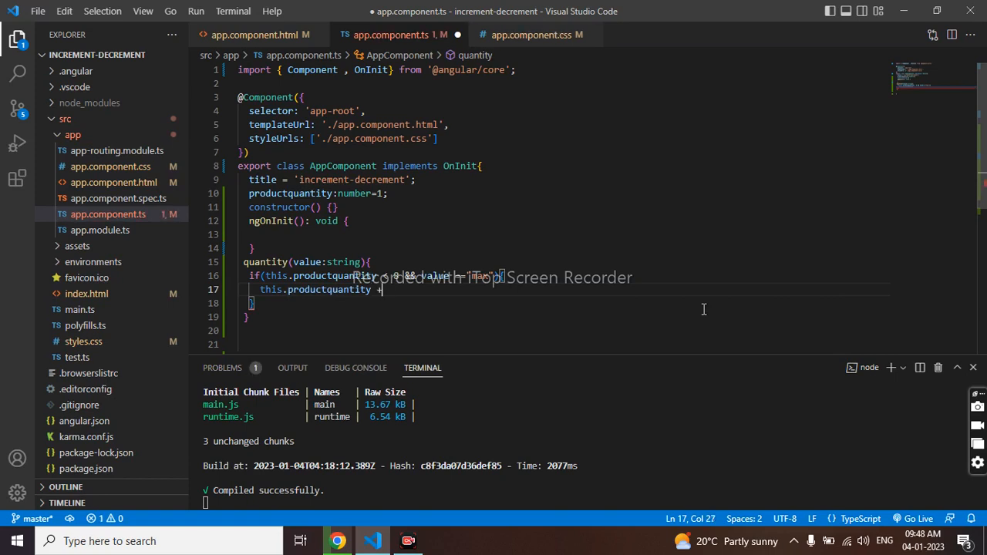
type("=1")
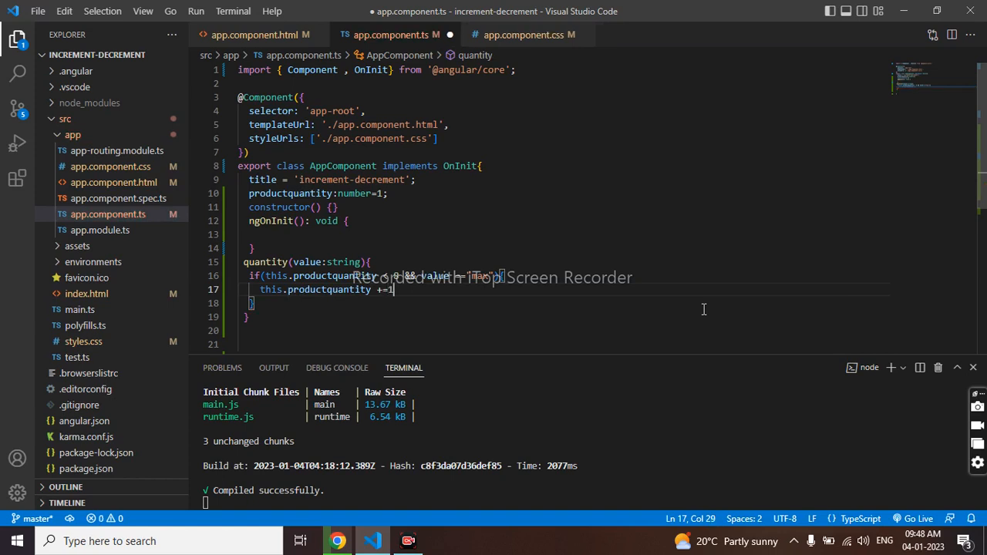
type(";")
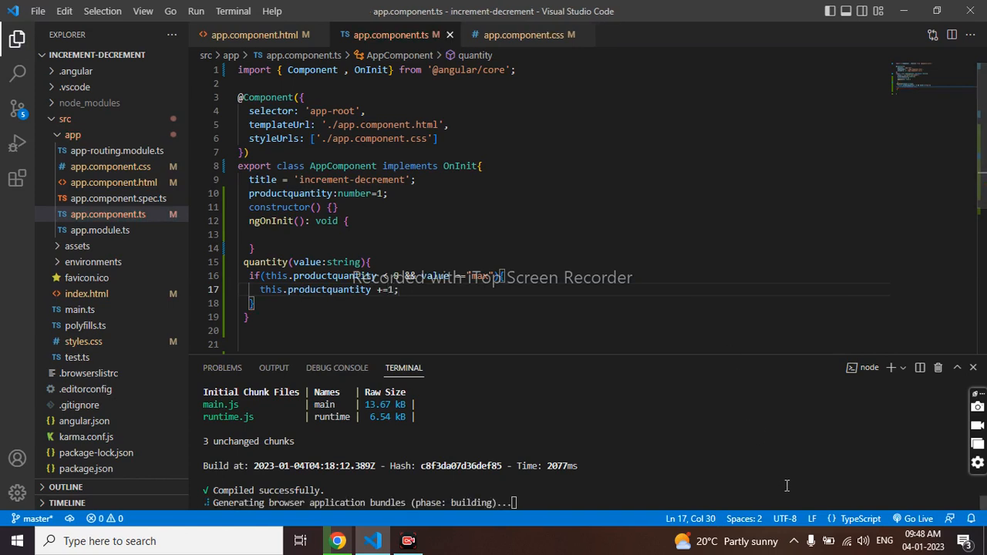
On the jeans page click + until the box shows 8, try - with no change, and return to VS Code.
left_click(338, 540)
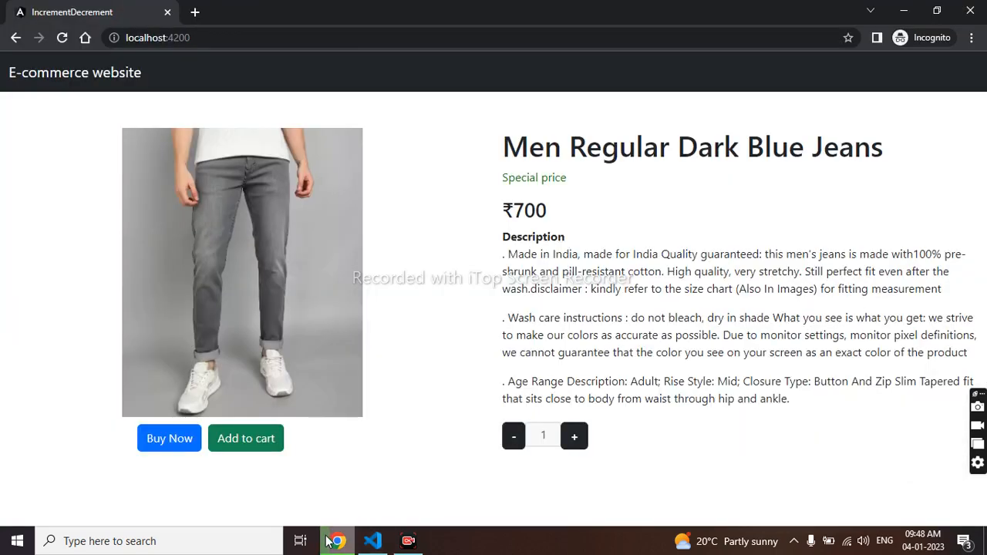
left_click(574, 435)
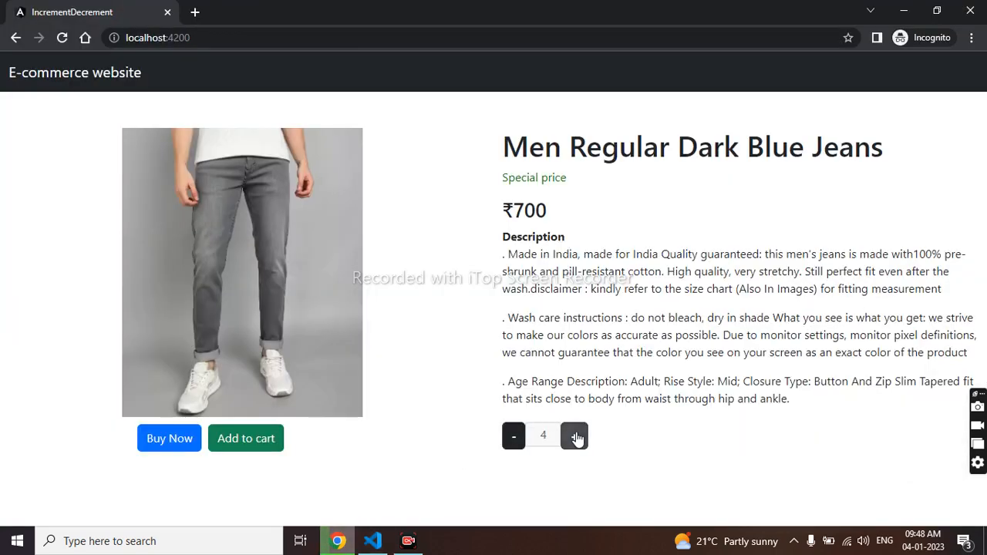
left_click(574, 435)
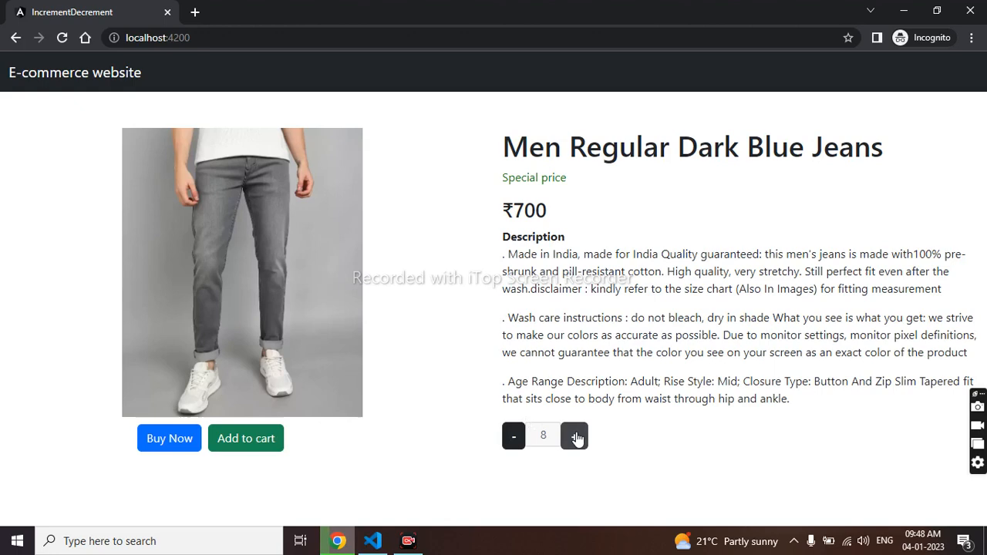
mouse_move(389, 537)
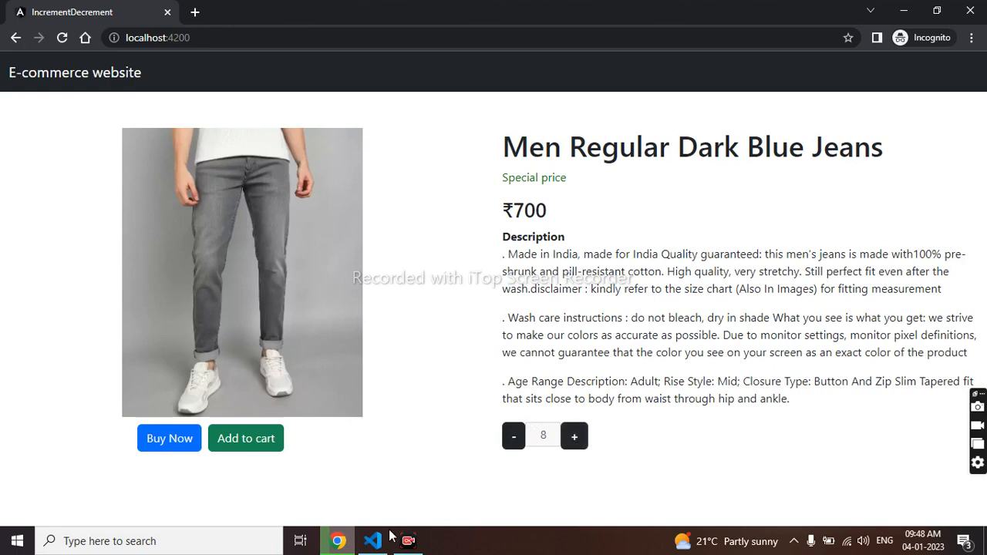
left_click(373, 540)
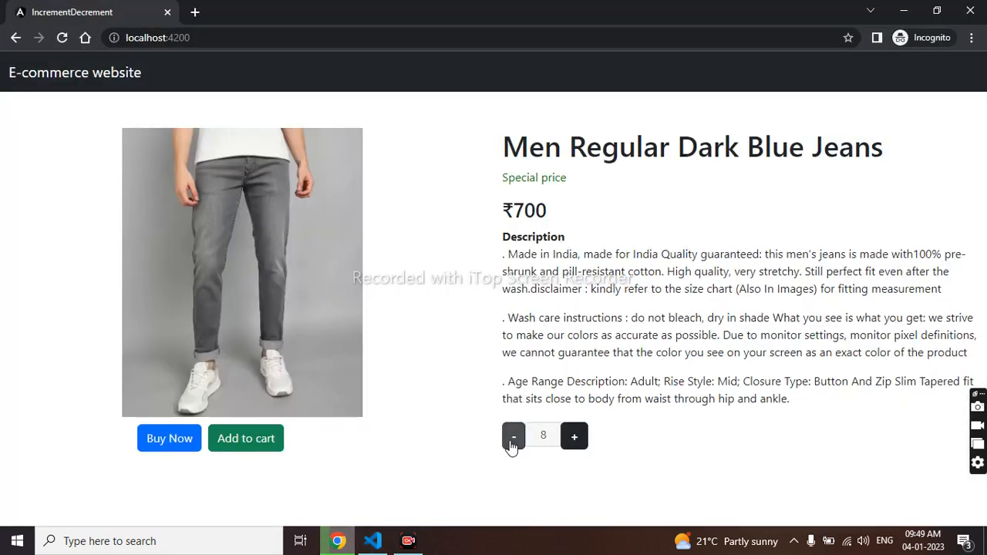
mouse_move(393, 534)
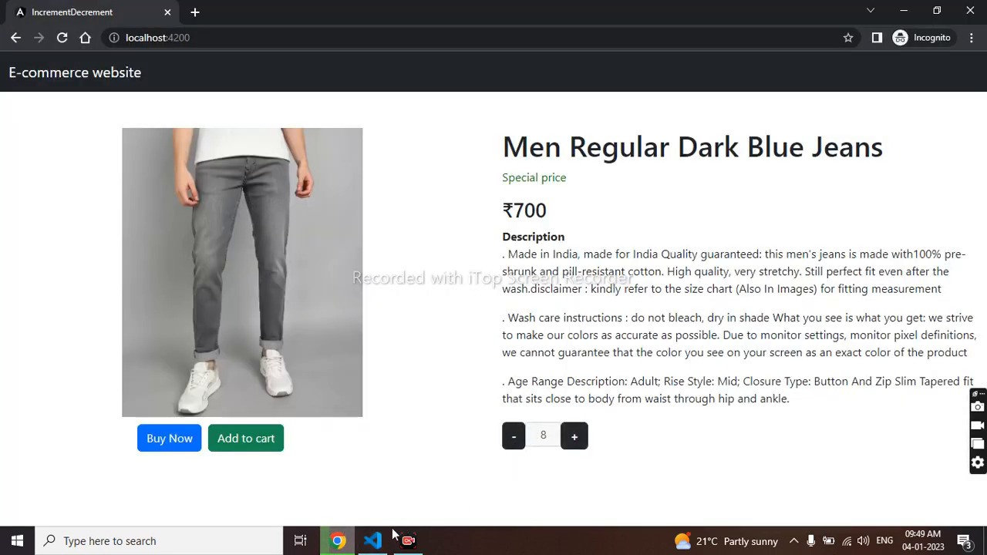
left_click(374, 540)
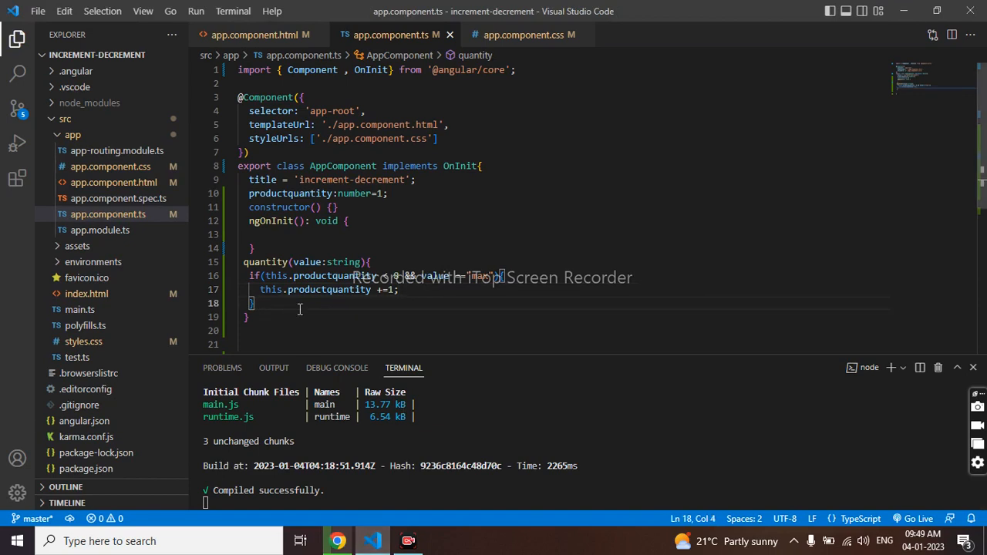
Write the else-if condition this.productquantity>1 with its braces after the if block.
type("else")
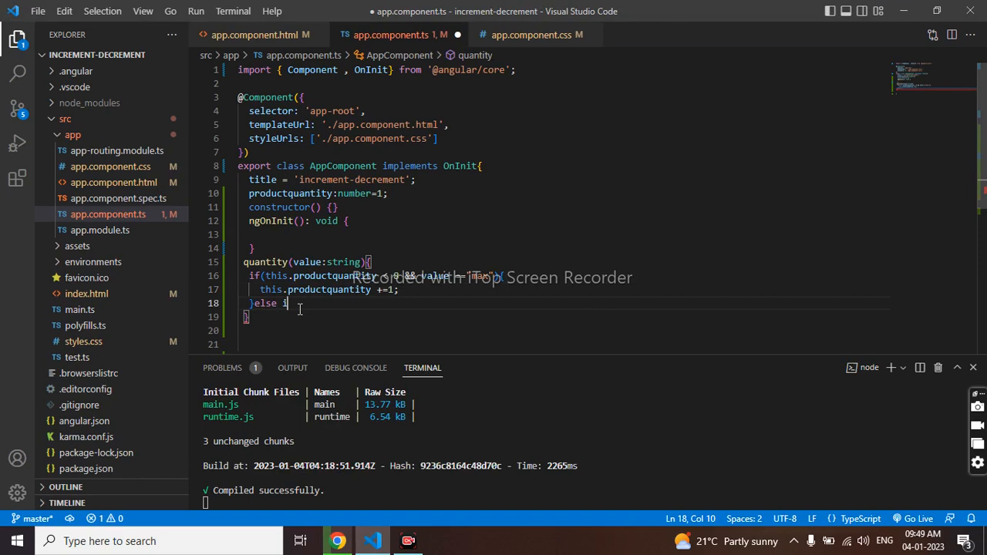
type("if(")
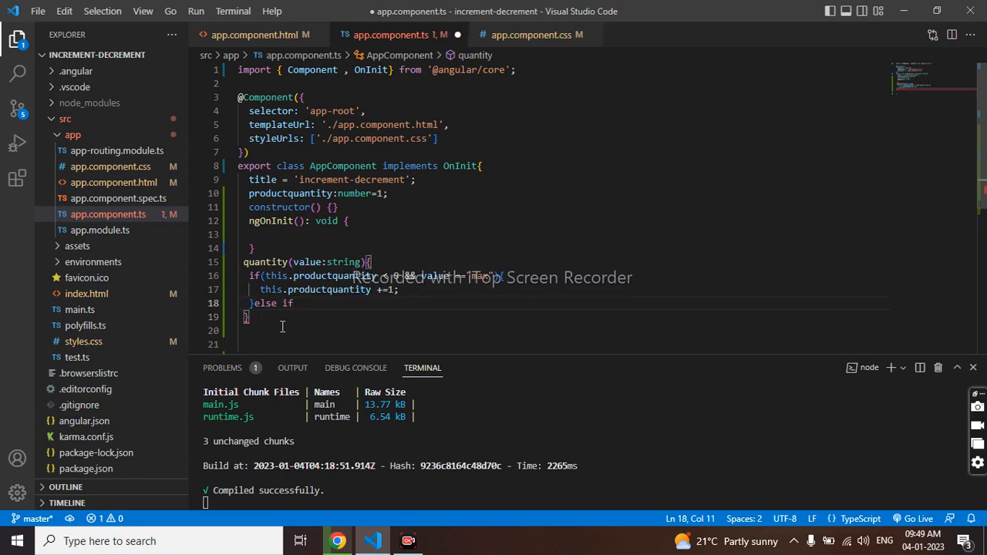
type("(")
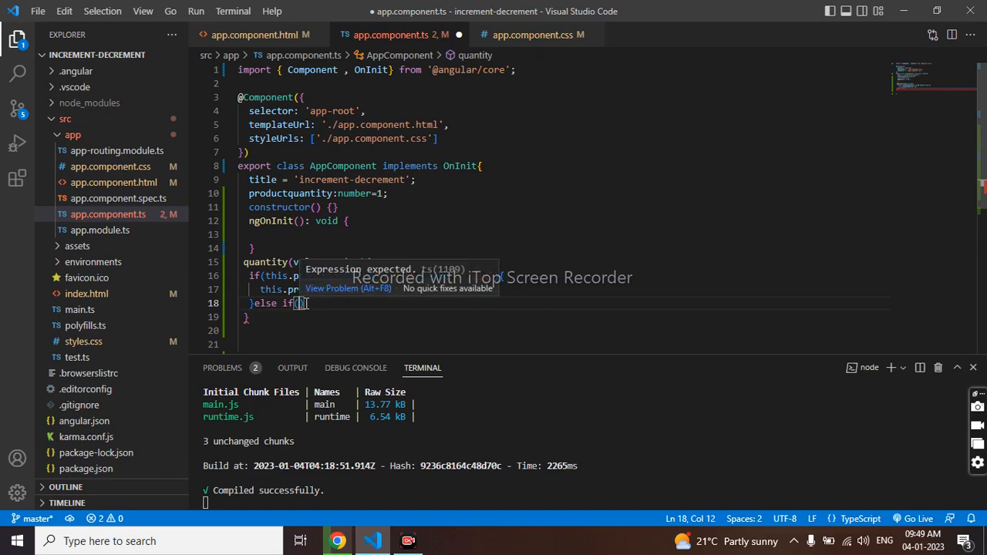
type("this.productquantity")
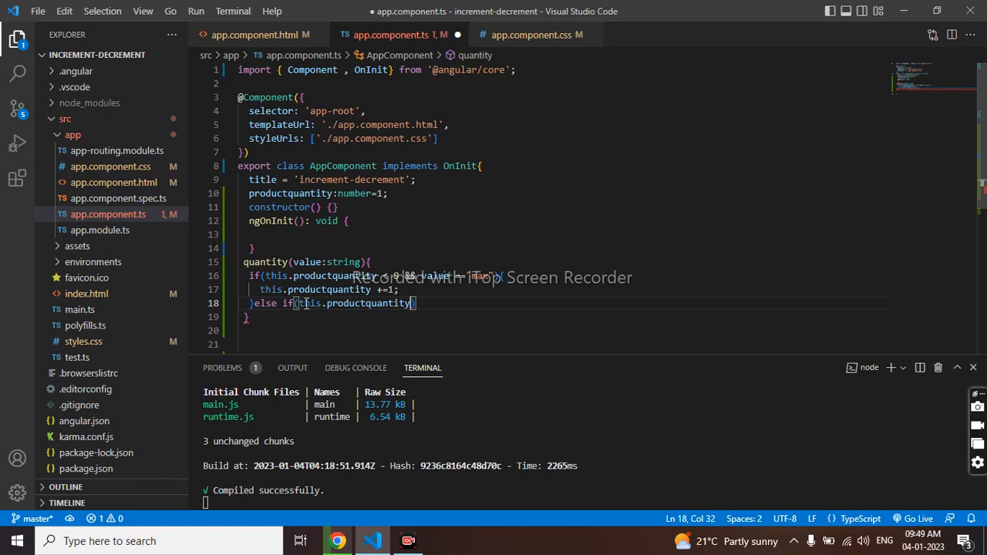
type(">1")
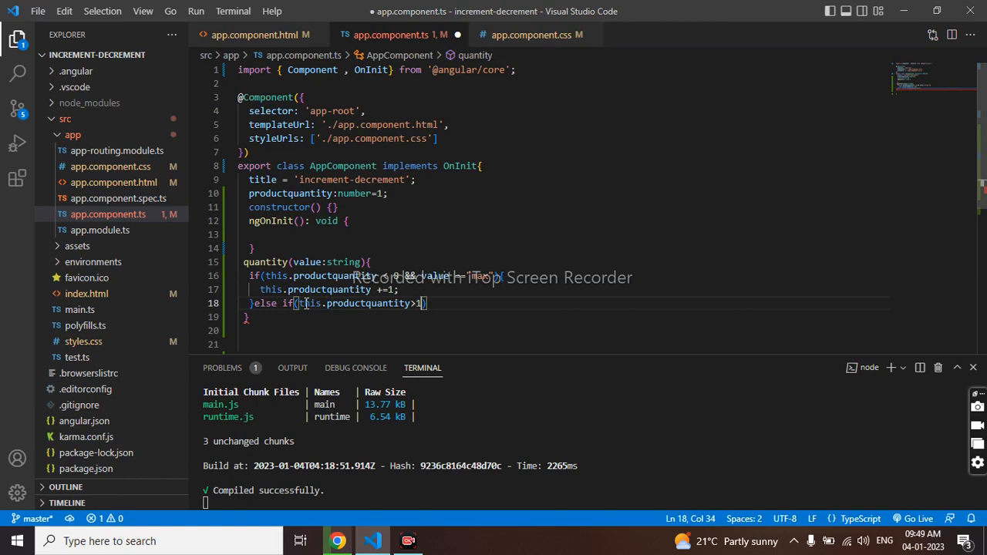
mouse_move(799, 507)
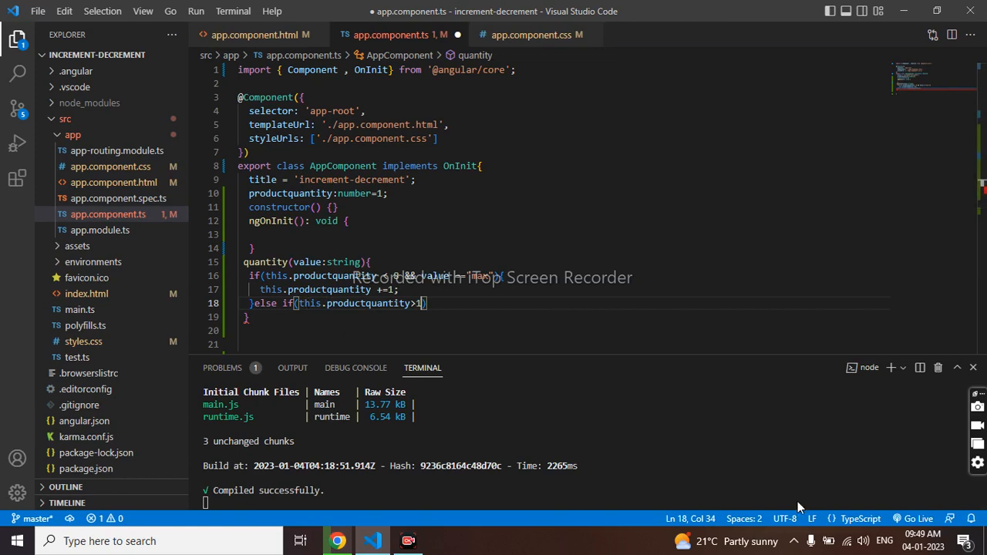
Glance at the reloaded product page in Chrome and return to the component code.
left_click(337, 540)
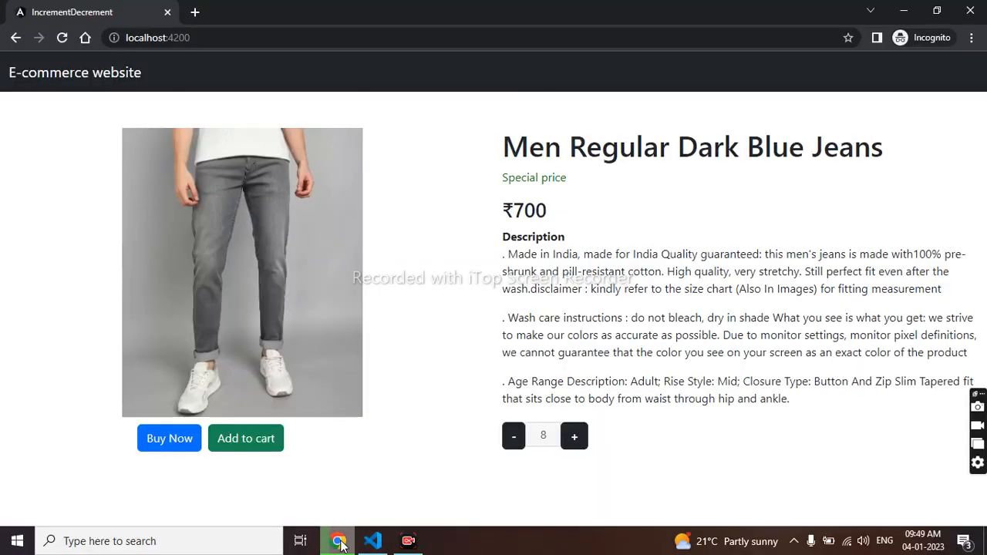
left_click(373, 540)
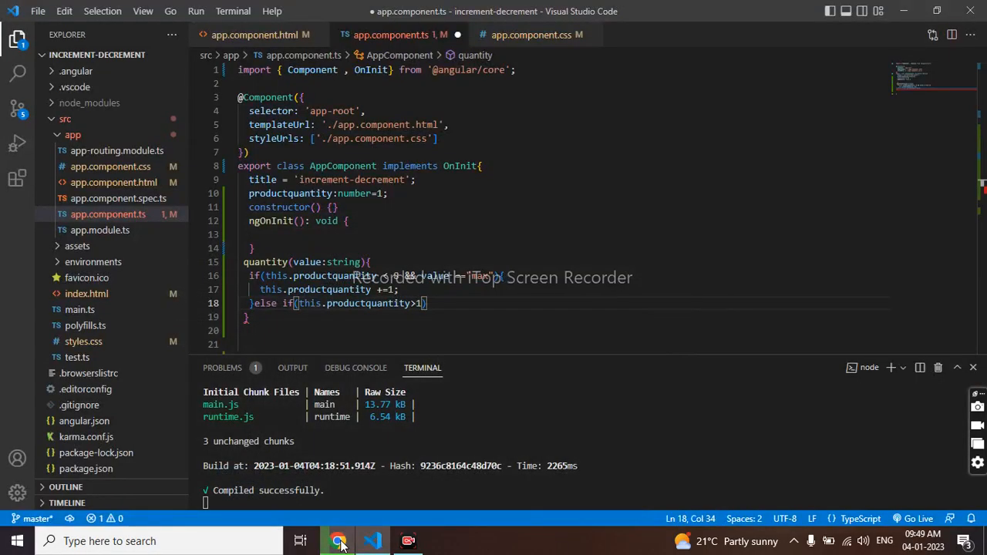
left_click(340, 540)
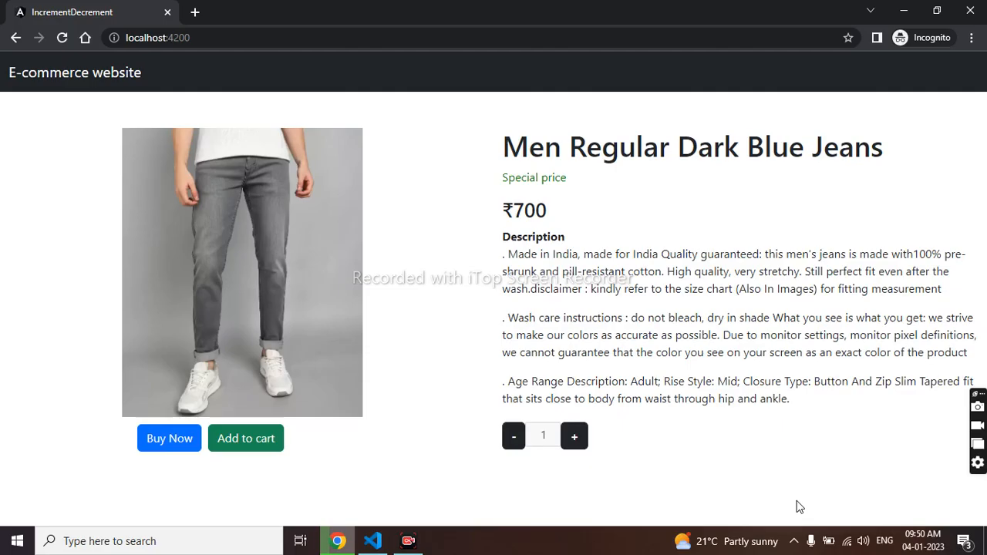
left_click(373, 540)
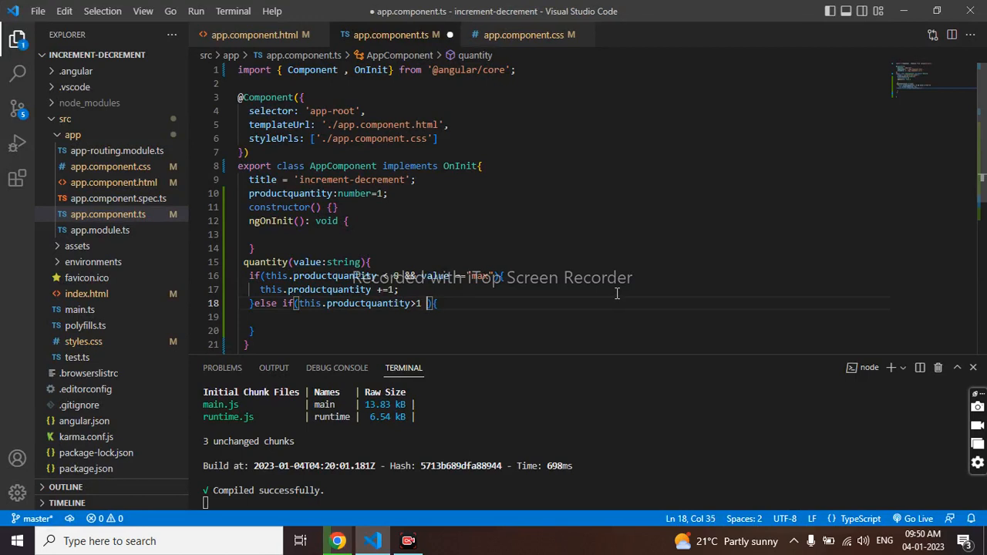
Extend the condition with && value =="min" and decrement this.productquantity by 1 in the branch.
type("&")
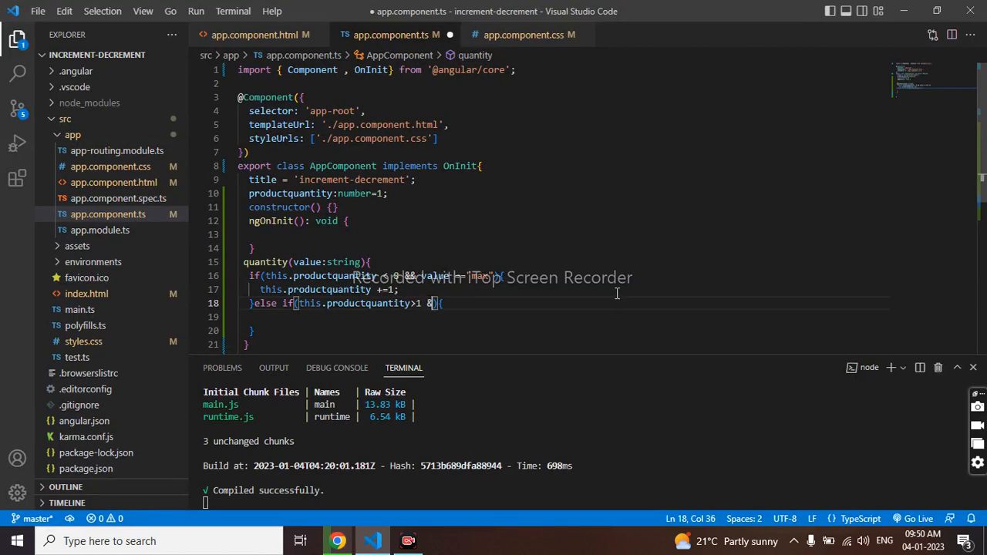
type("value ==\"")
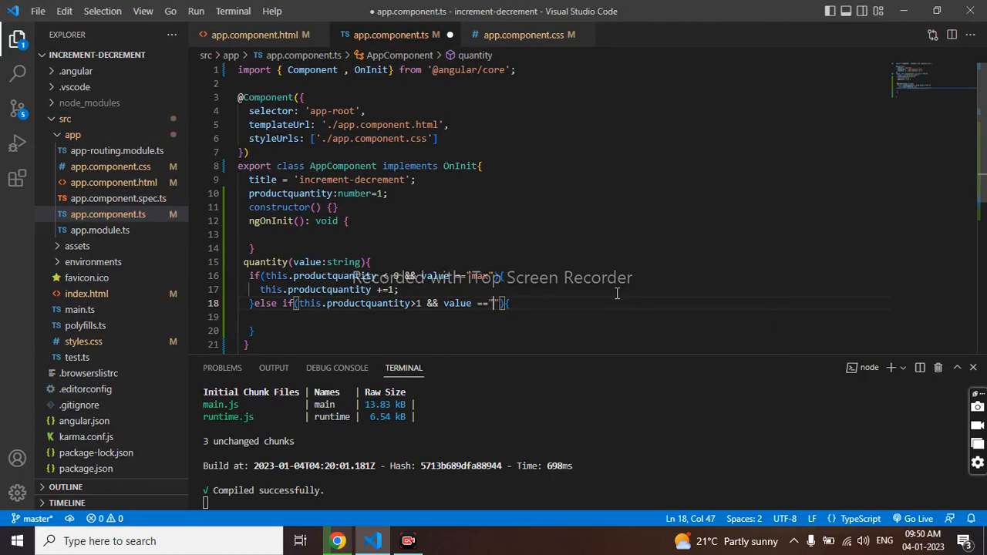
type("min")
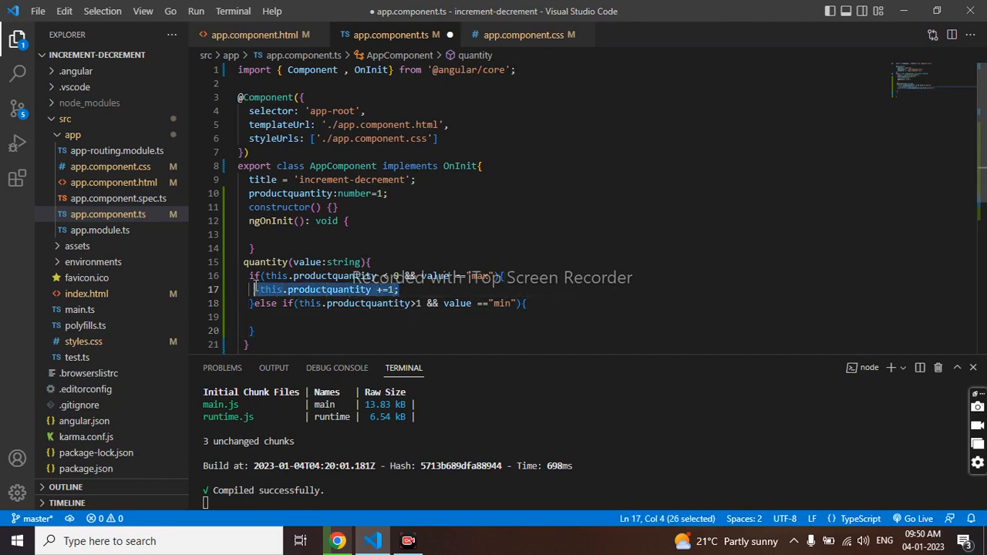
left_click(288, 318)
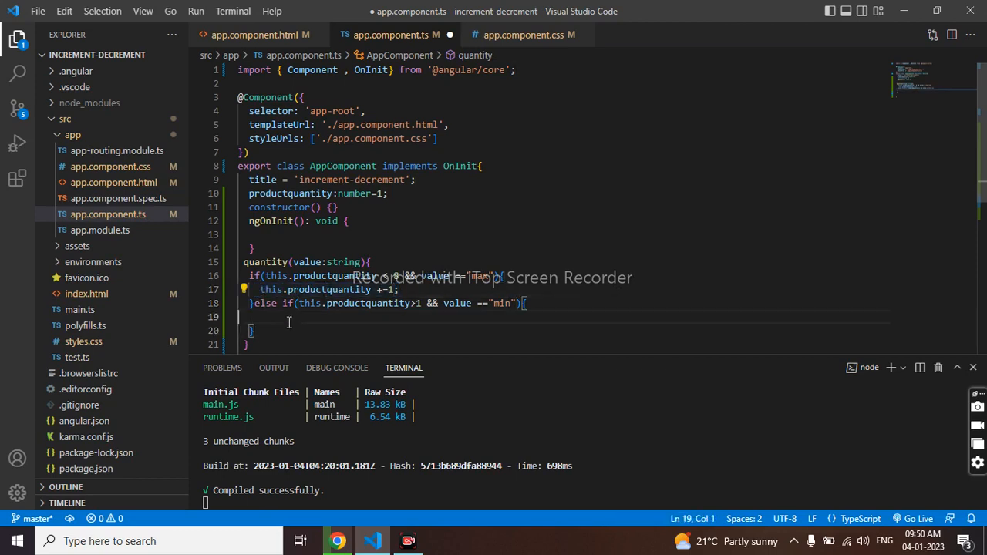
type("this.productquantity +=1;")
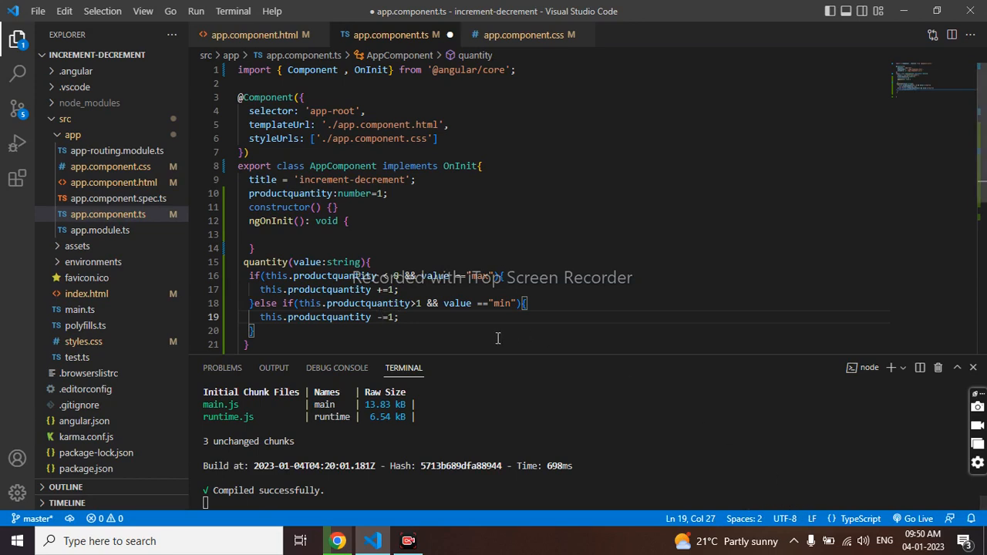
mouse_move(319, 330)
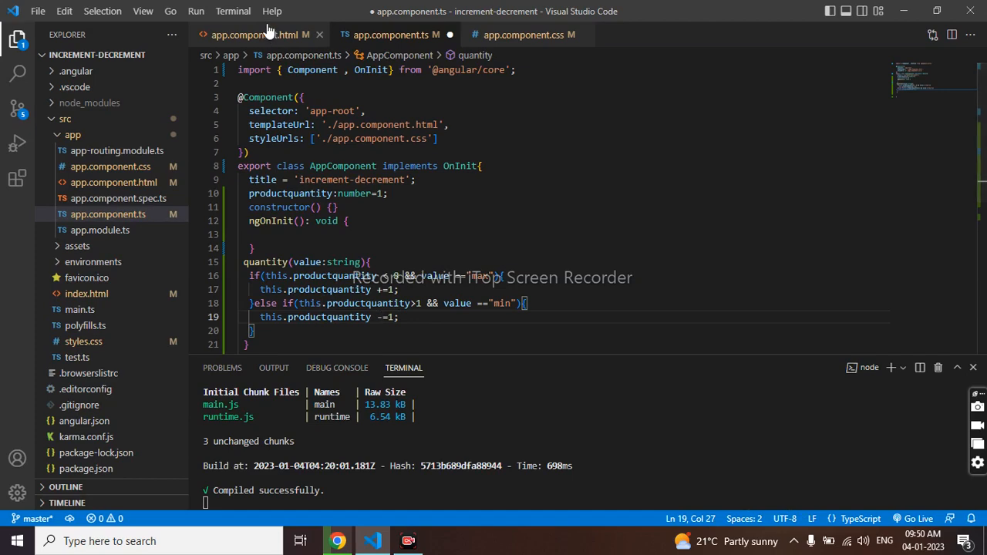
Check the button values in app.component.html, then save app.component.ts.
left_click(254, 34)
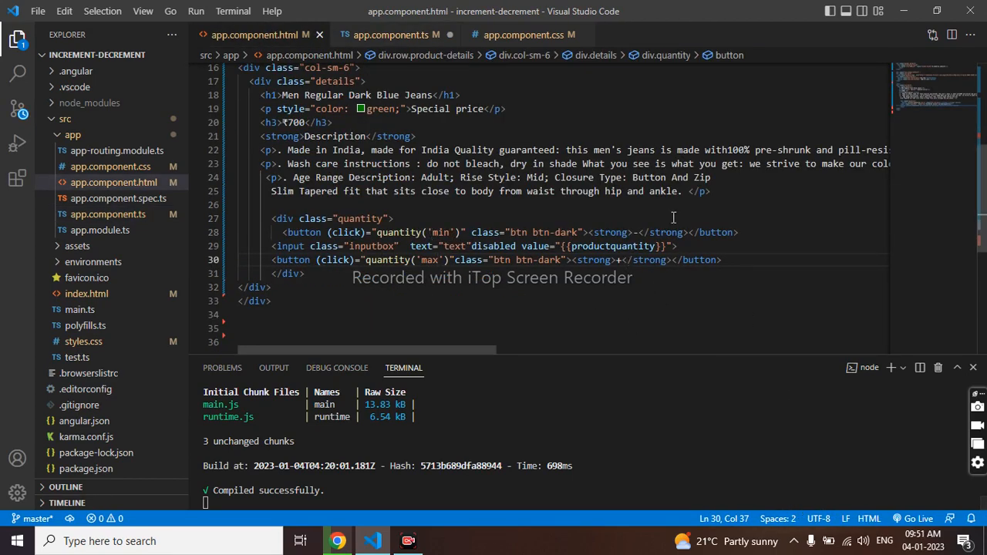
left_click(392, 34)
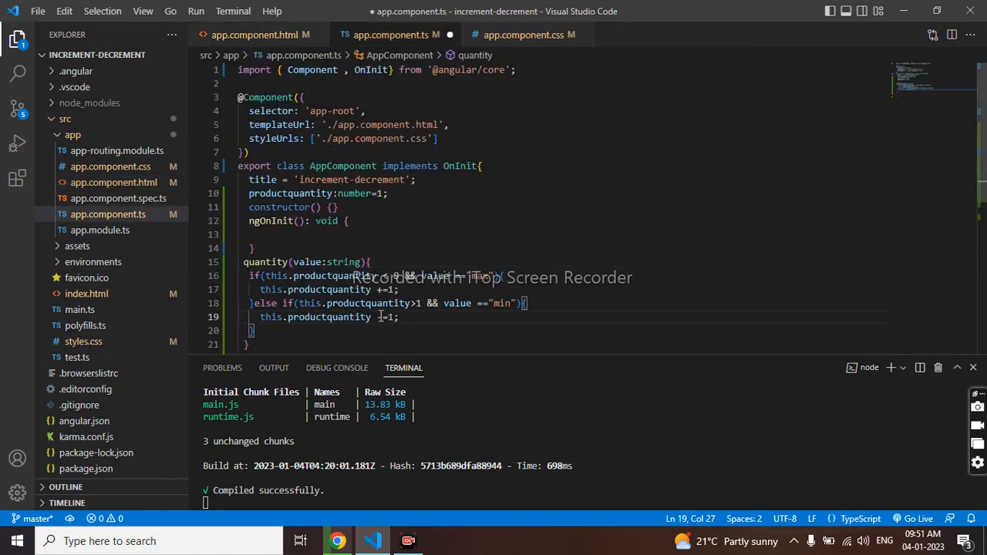
key("ctrl+s")
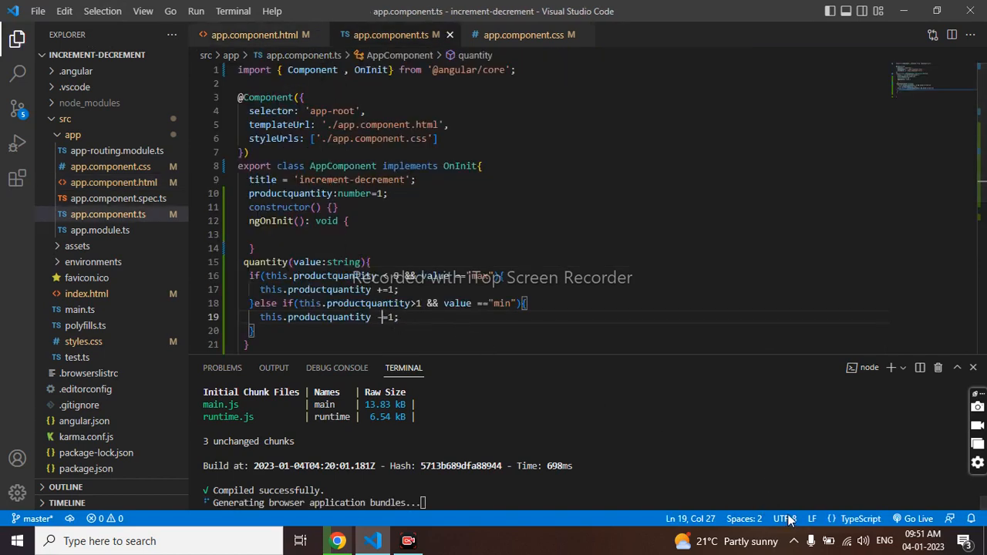
On the jeans page, raise the quantity with plus and bring it back down to 1 with minus.
left_click(338, 540)
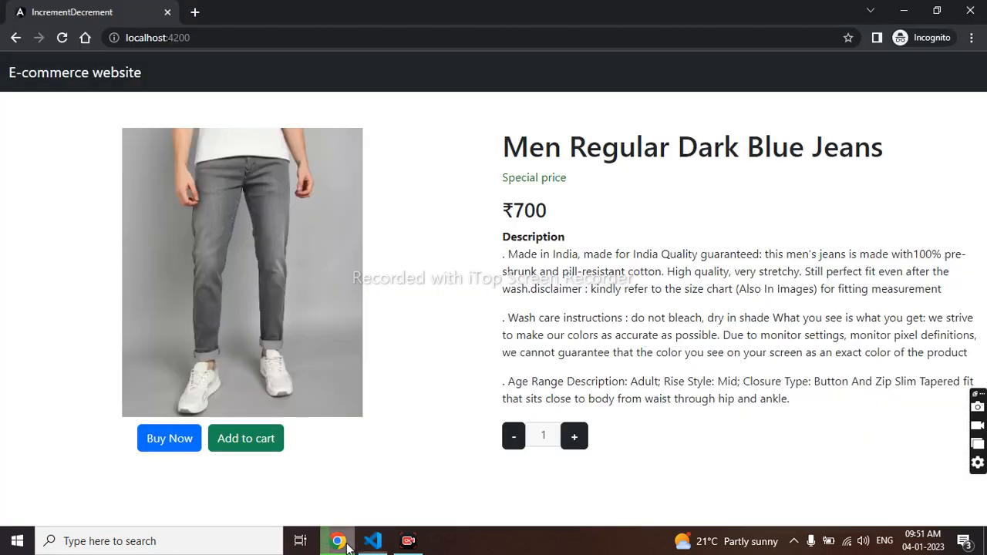
left_click(574, 435)
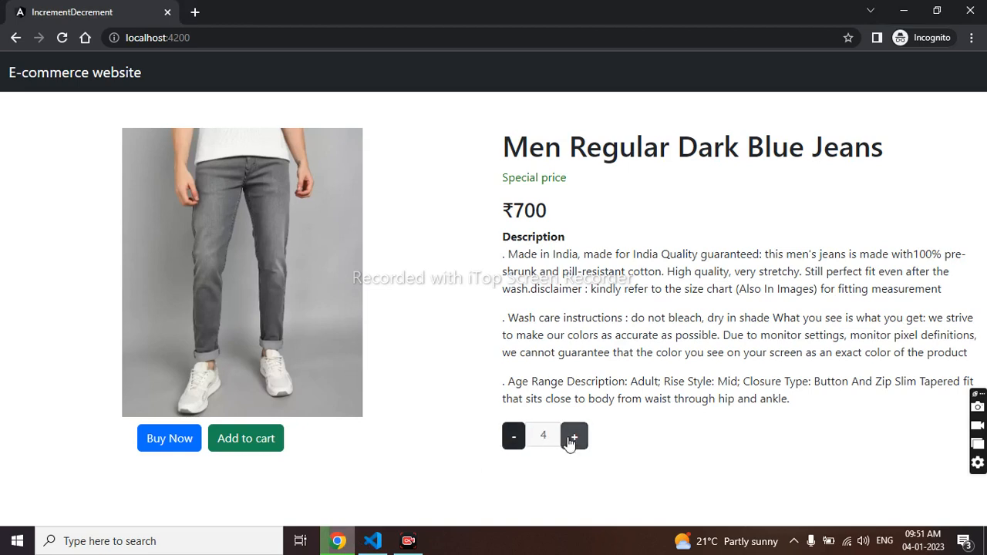
left_click(574, 435)
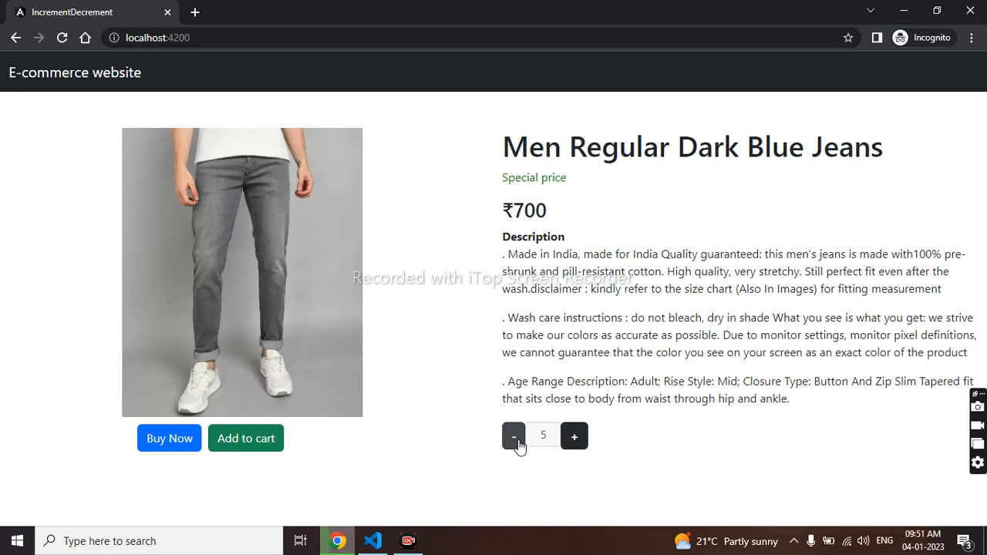
left_click(512, 435)
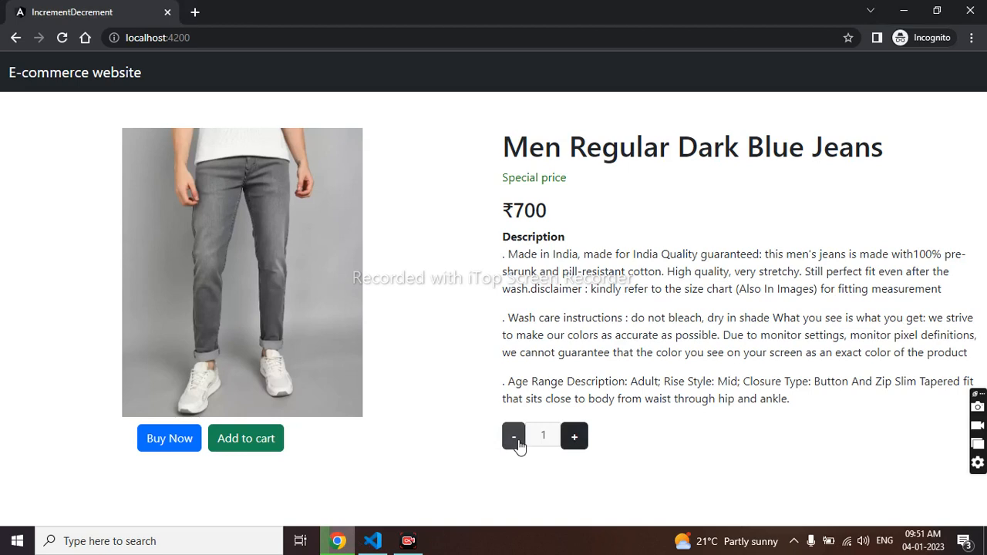